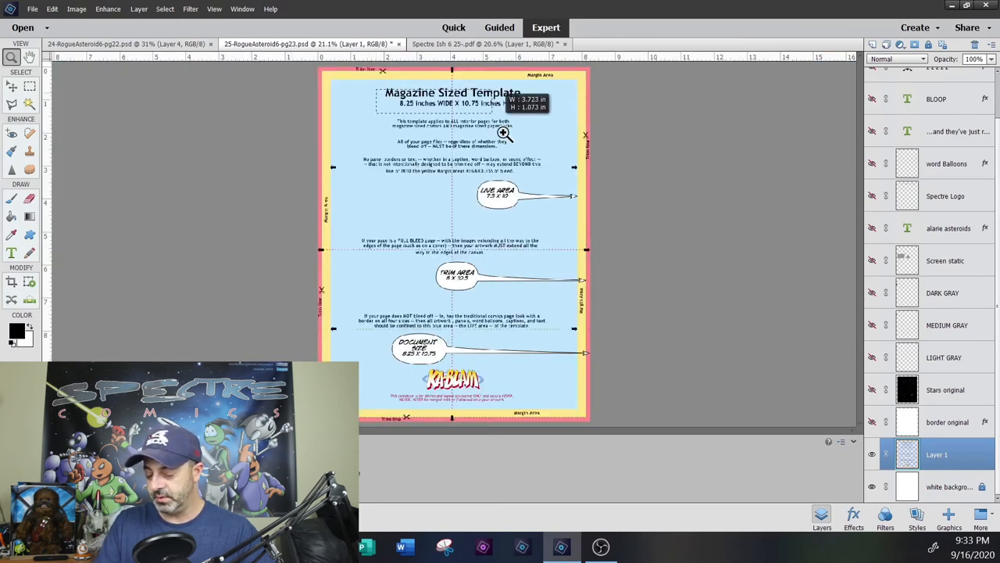
Step: Hide the template layer, select 'border original', and zoom into the border's top-left corner
click(503, 131)
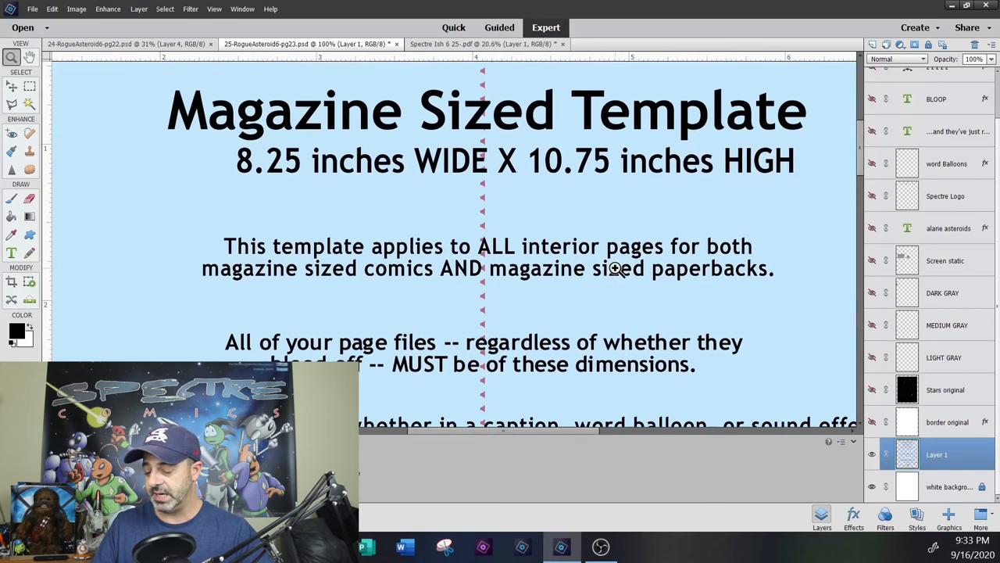
mouse_move(284, 179)
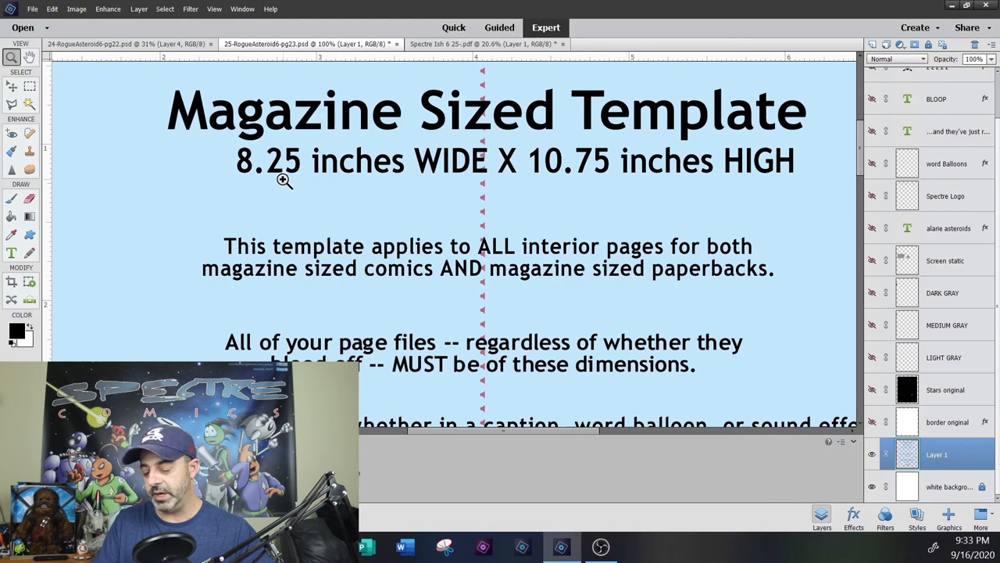
right_click(597, 247)
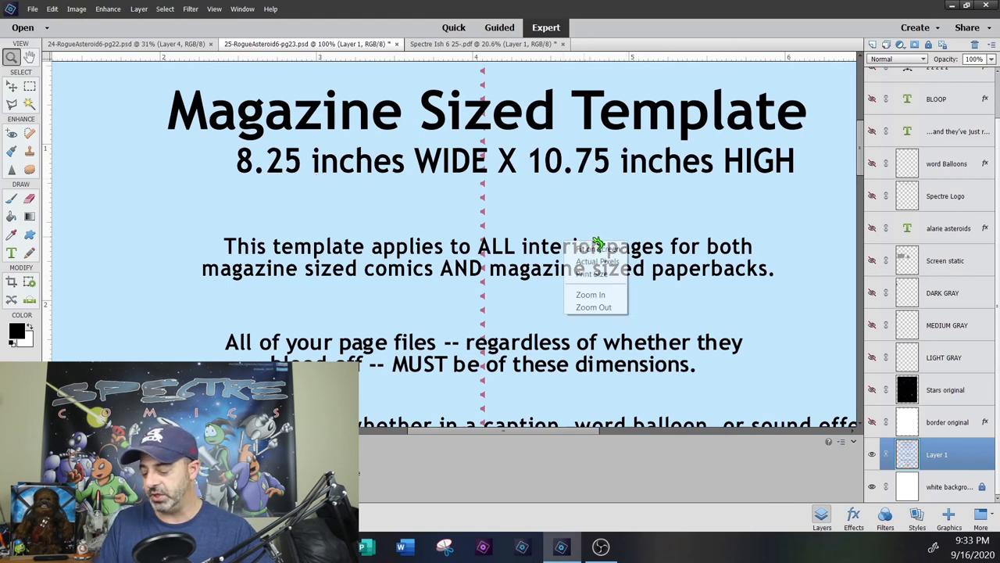
click(594, 307)
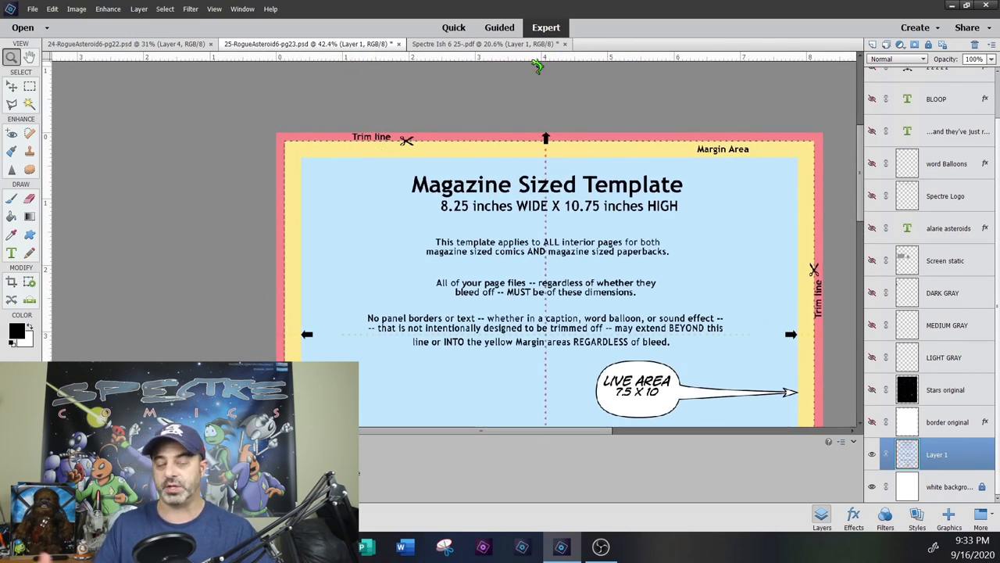
mouse_move(756, 175)
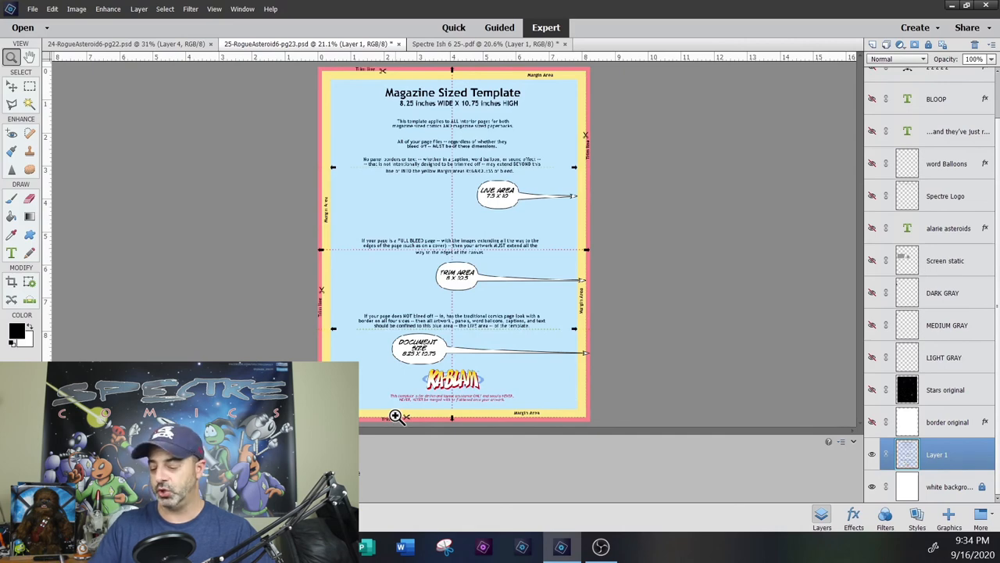
mouse_move(536, 153)
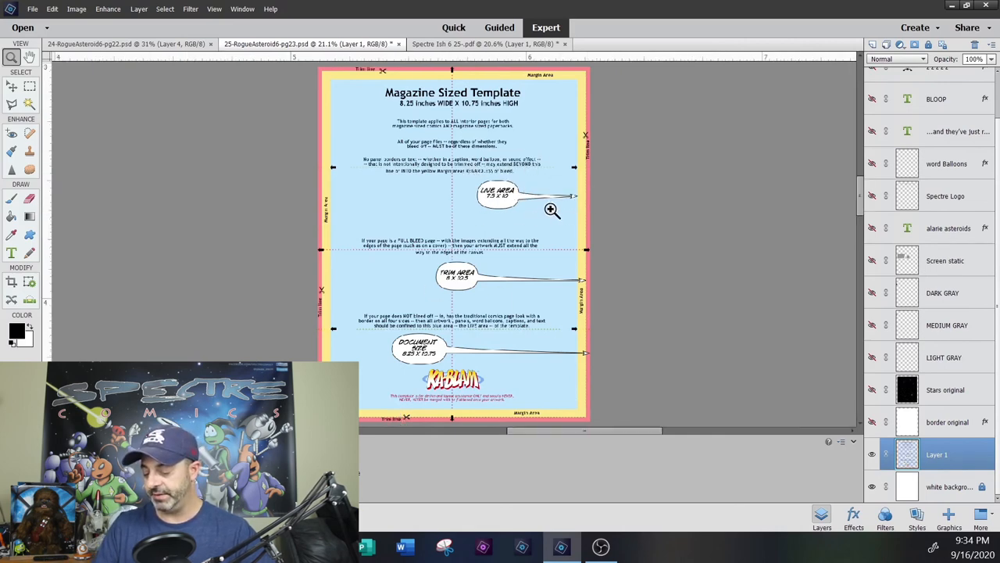
click(550, 211)
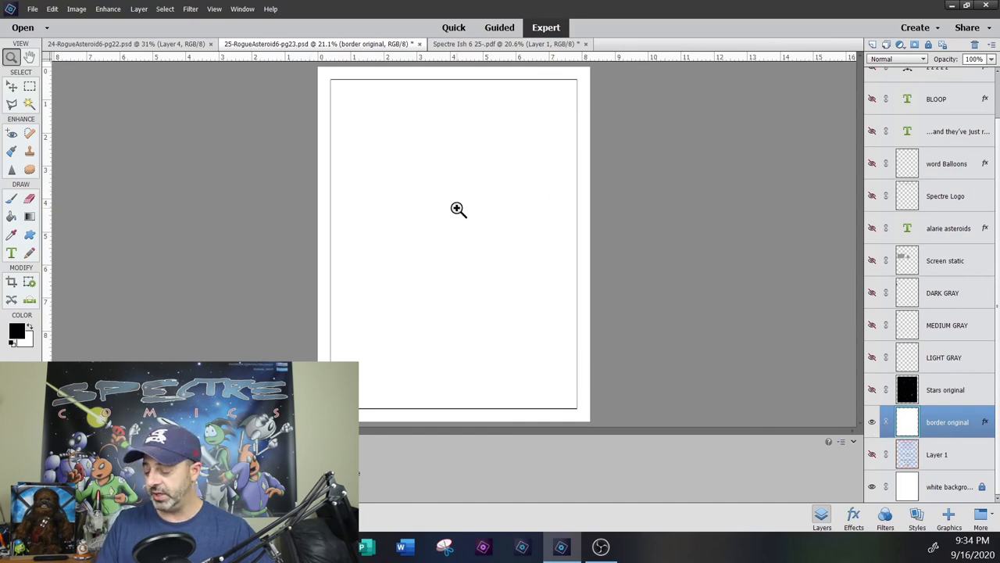
mouse_move(909, 259)
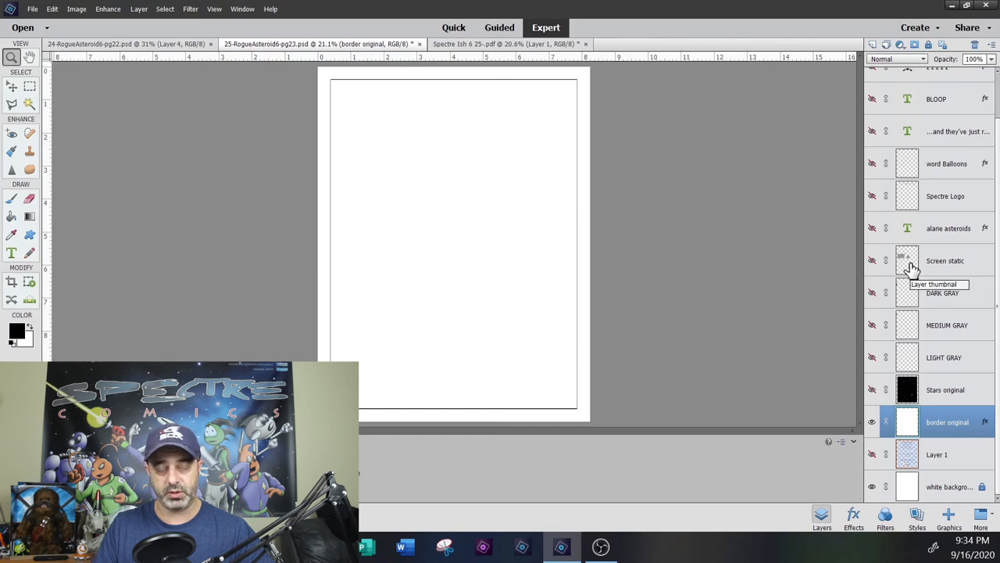
mouse_move(383, 122)
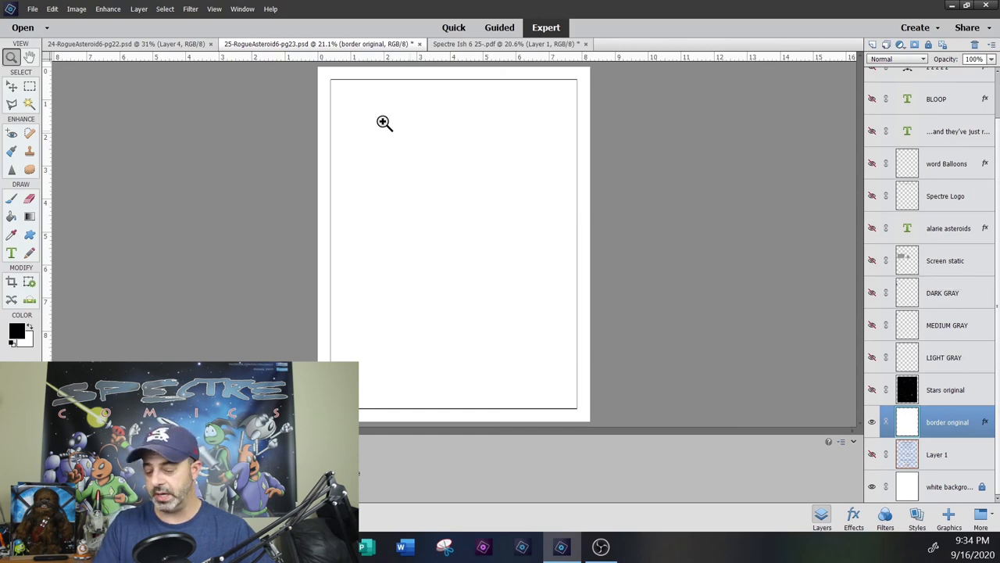
click(383, 124)
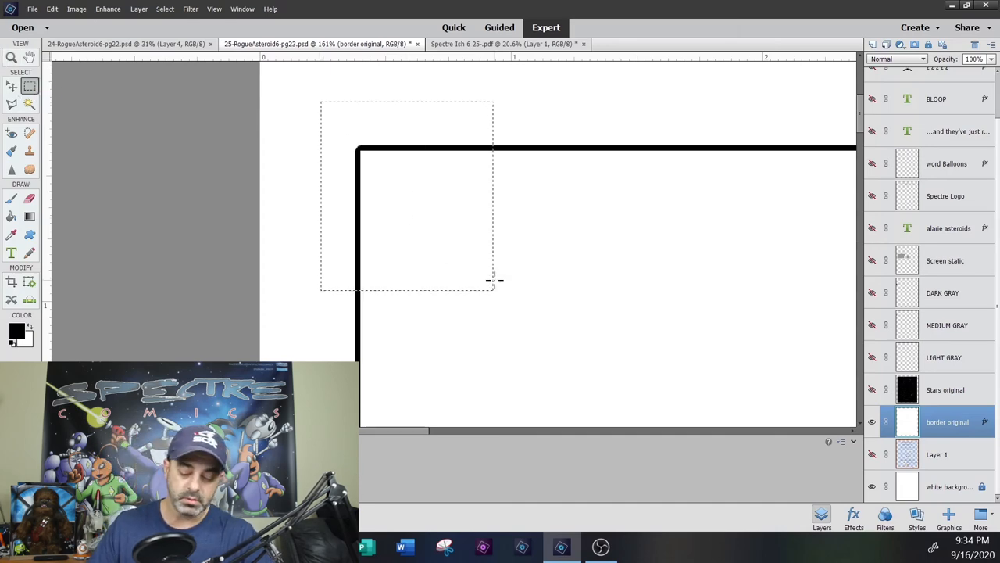
key(Delete)
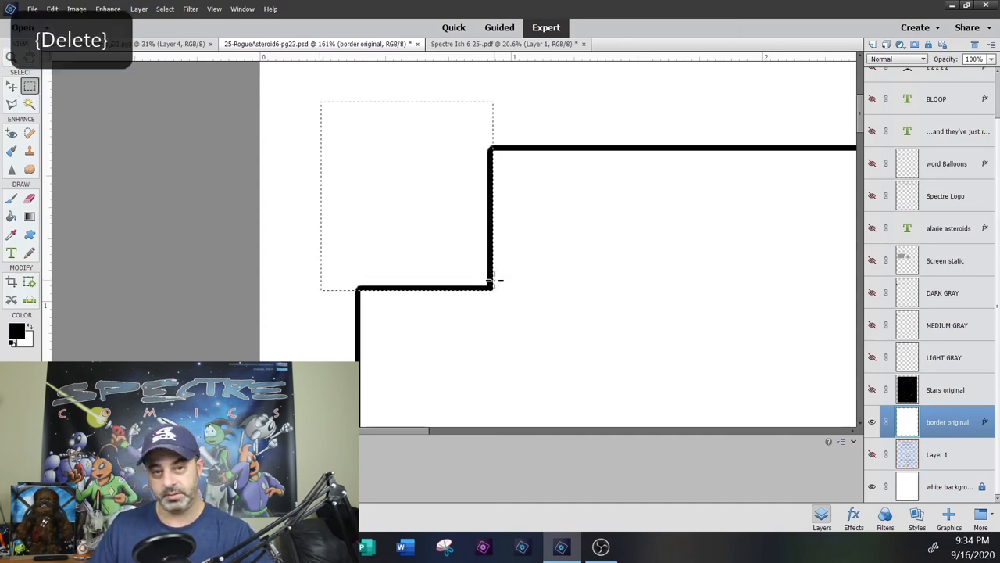
key(Delete)
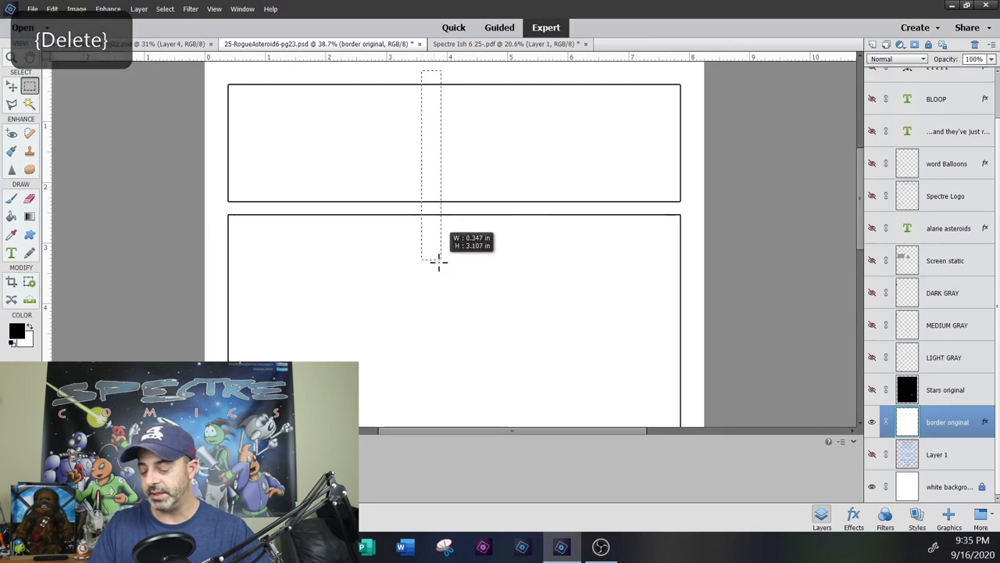
drag(431, 70, 438, 263)
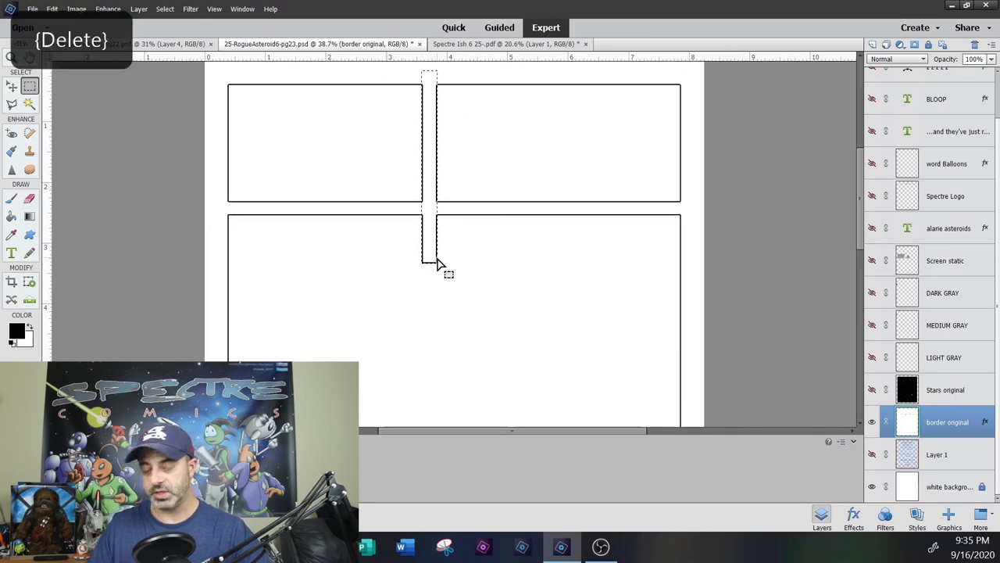
key(Delete)
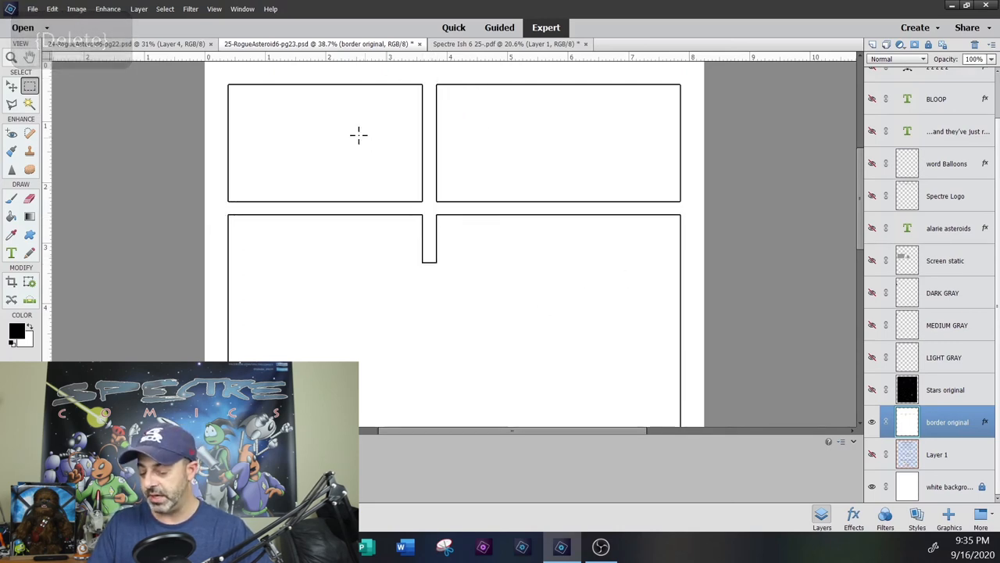
drag(358, 145, 517, 295)
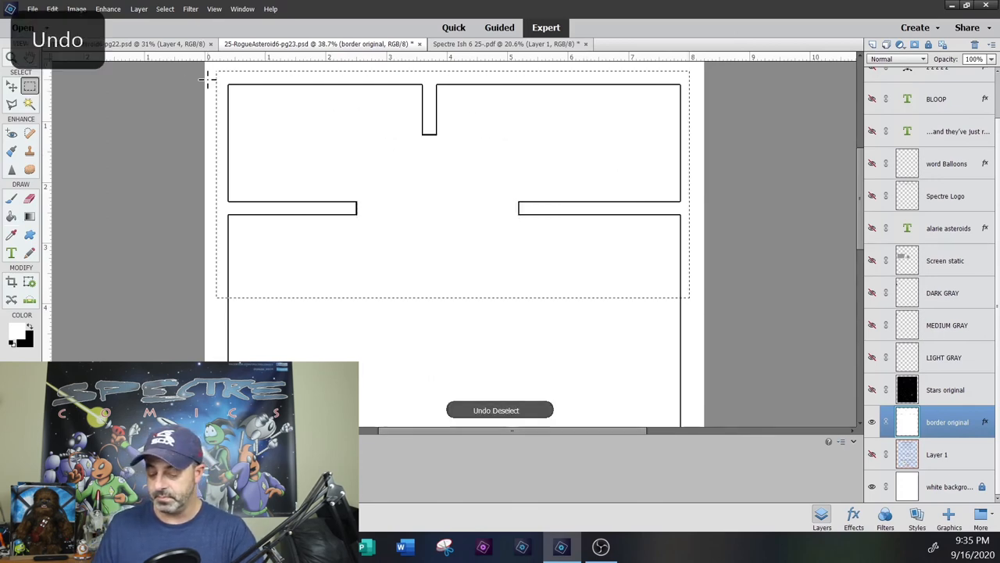
drag(357, 143, 519, 293)
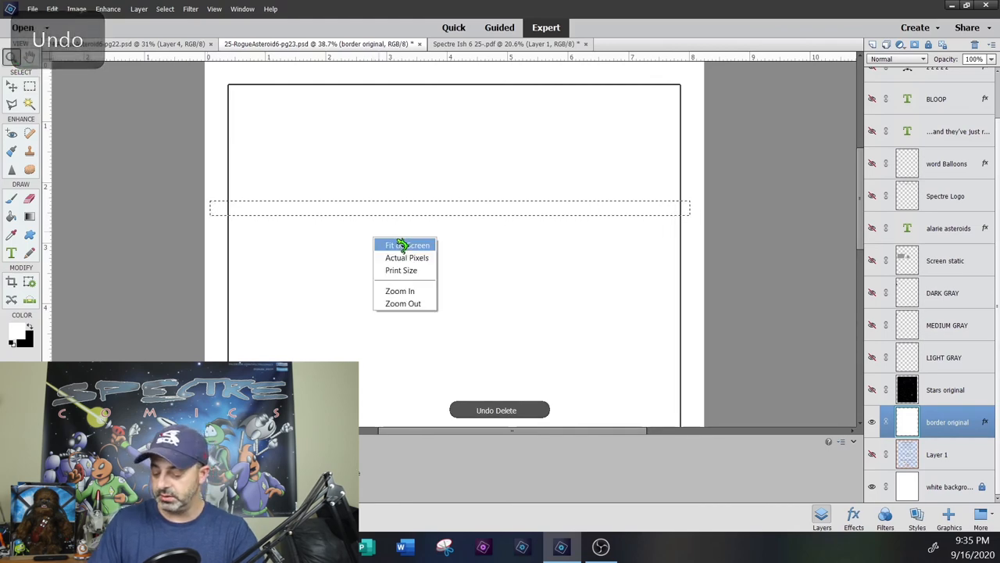
click(406, 243)
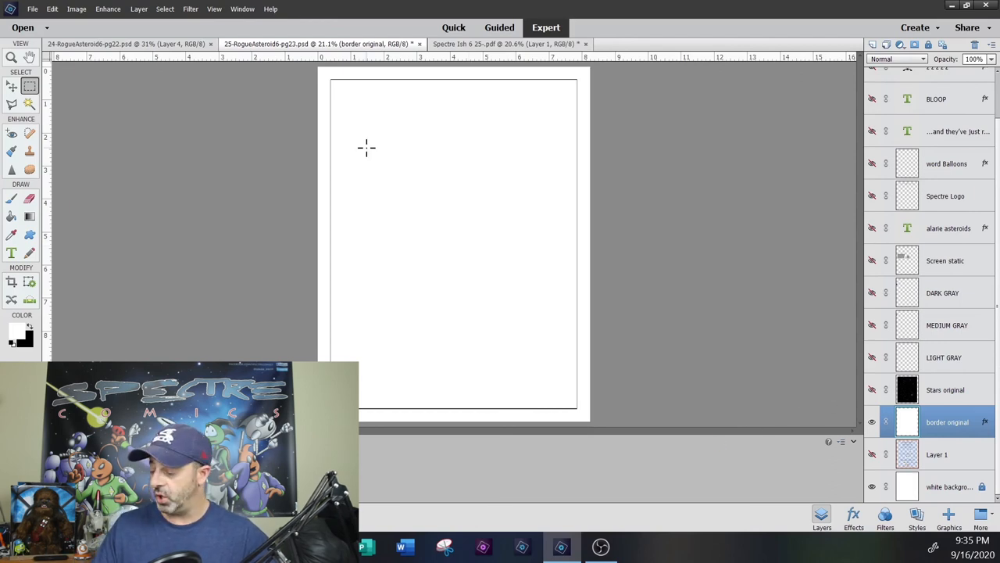
mouse_move(872, 383)
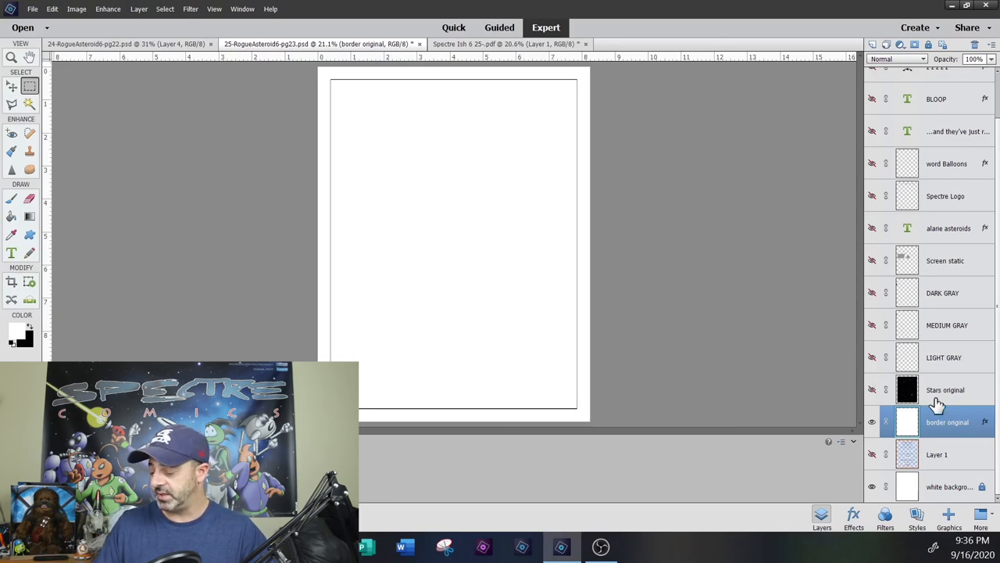
Step: Select the 'Stars original' layer for the new layer and hide the starfield again
click(872, 389)
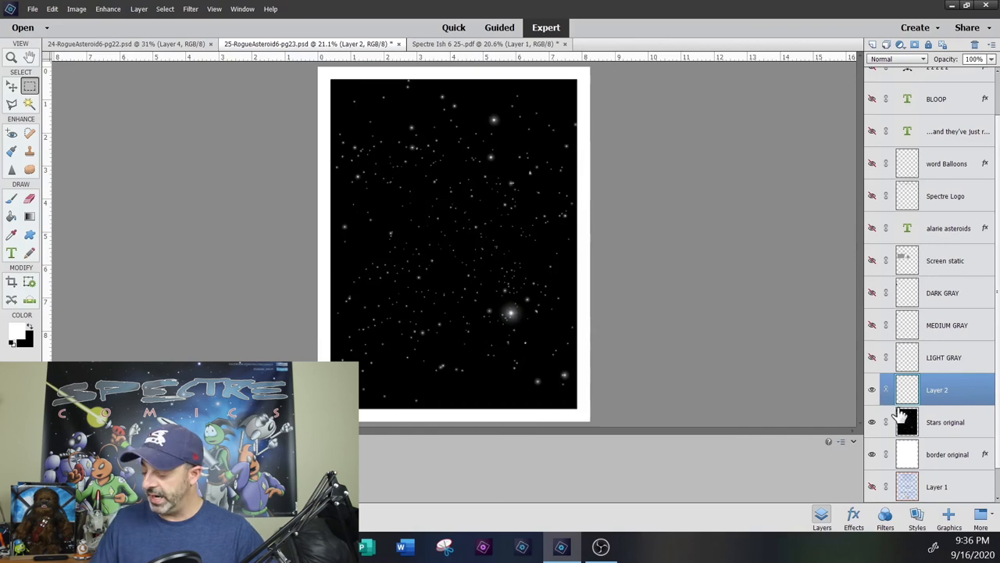
click(872, 422)
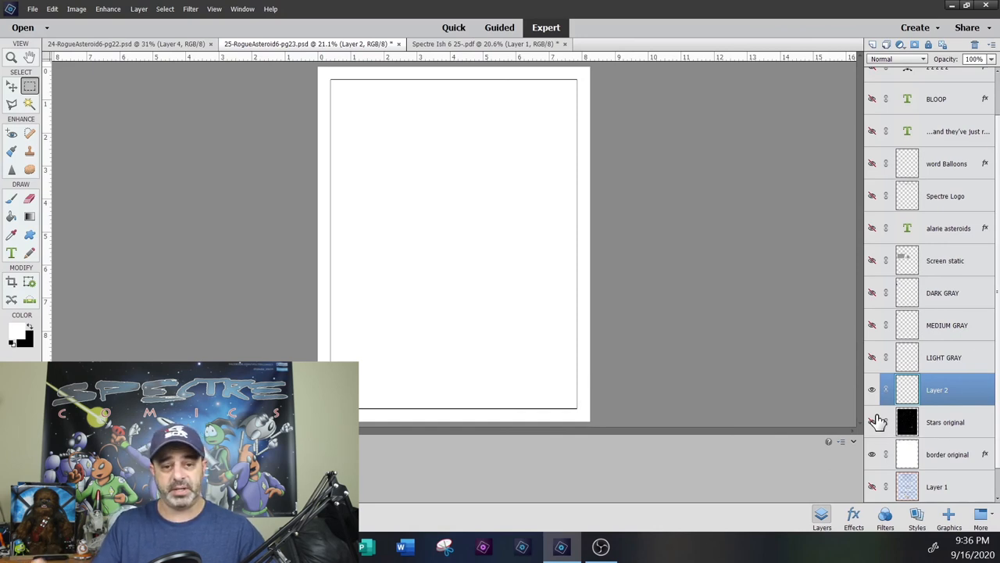
mouse_move(985, 331)
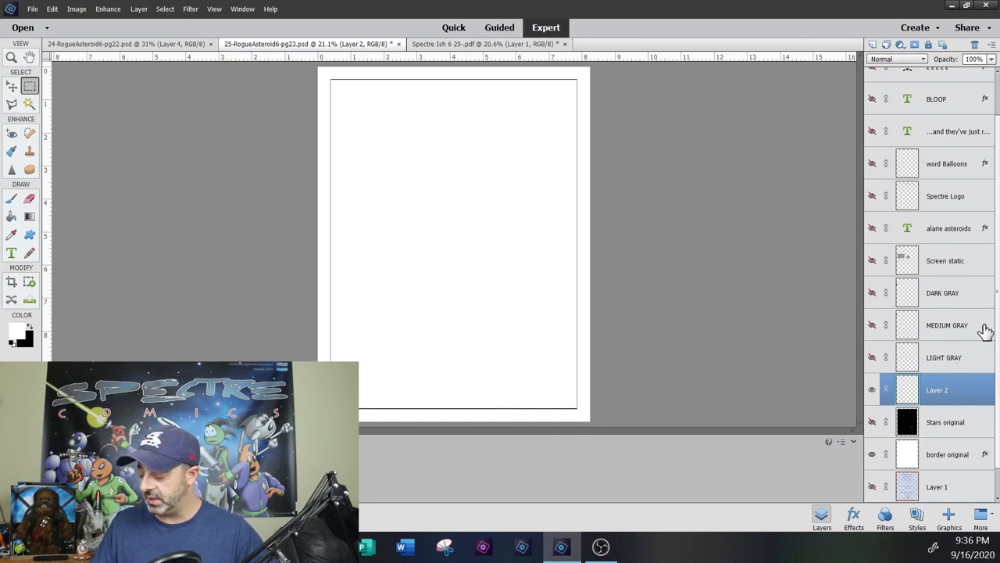
Step: Show the LIGHT GRAY layer and zoom in on the gray swatches at the page's left
click(944, 356)
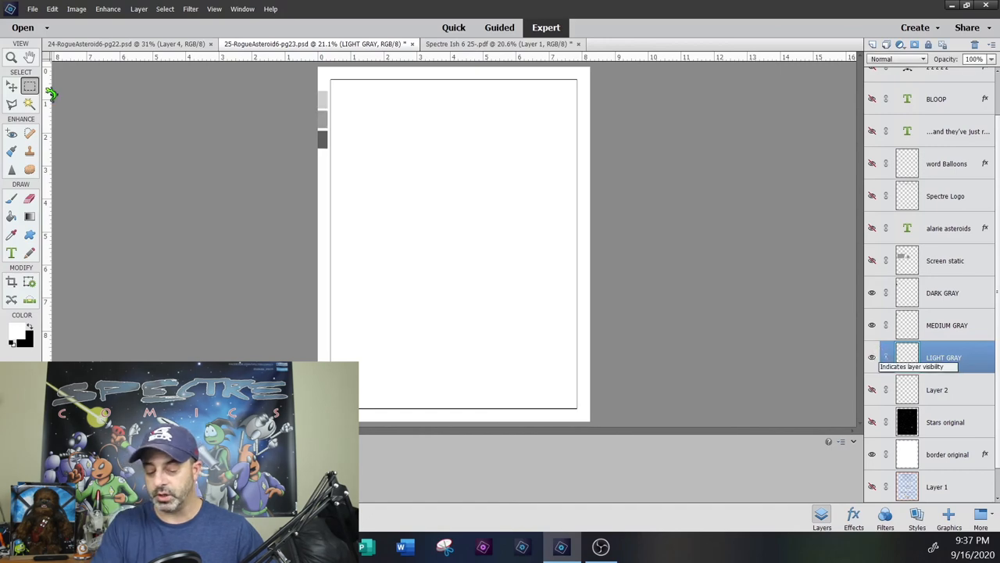
click(389, 153)
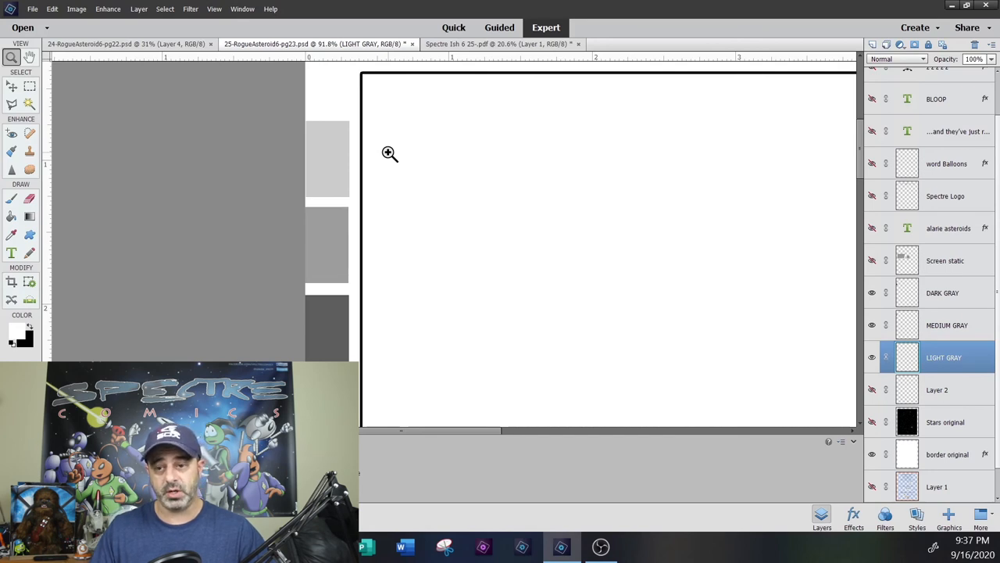
mouse_move(325, 144)
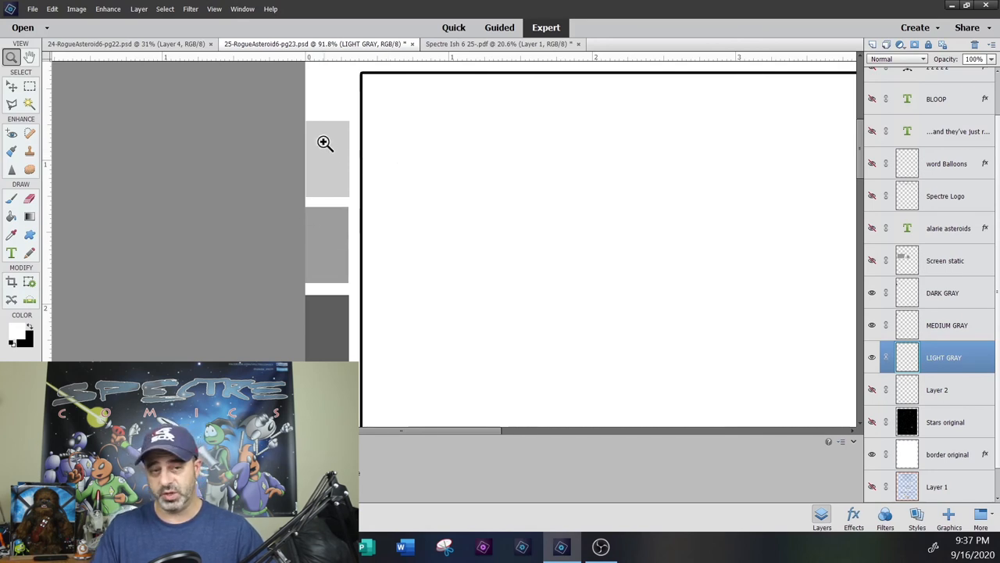
mouse_move(346, 198)
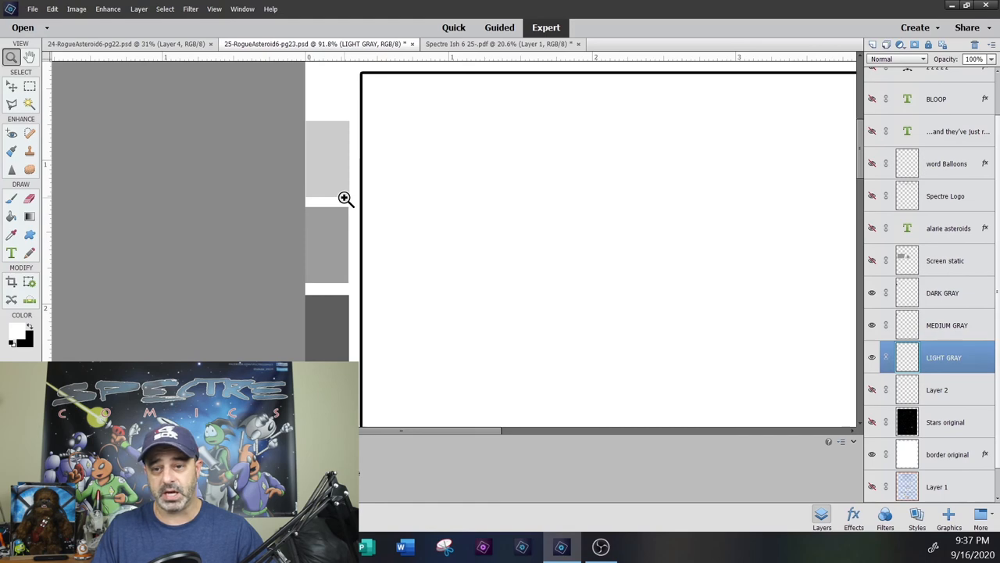
mouse_move(357, 235)
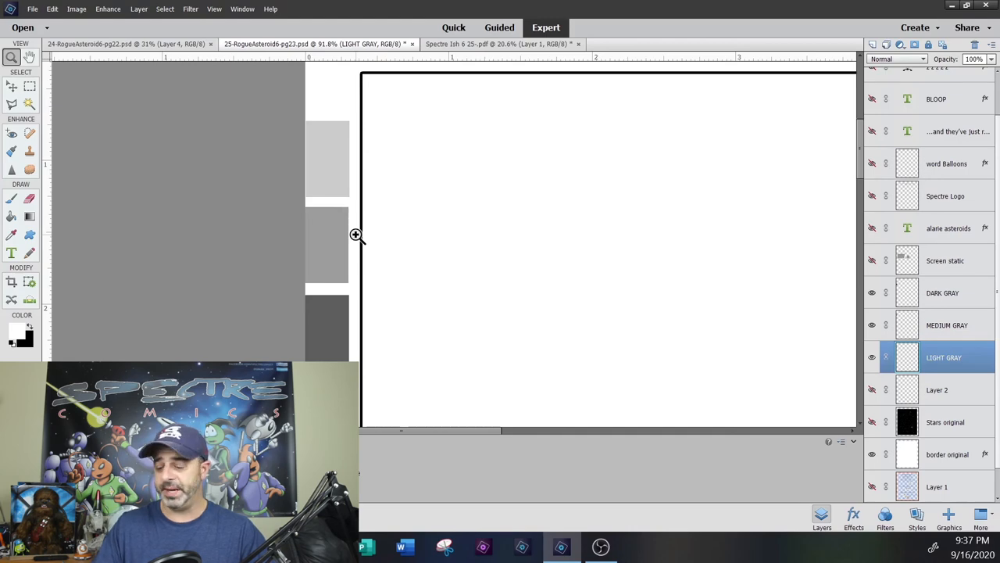
mouse_move(478, 244)
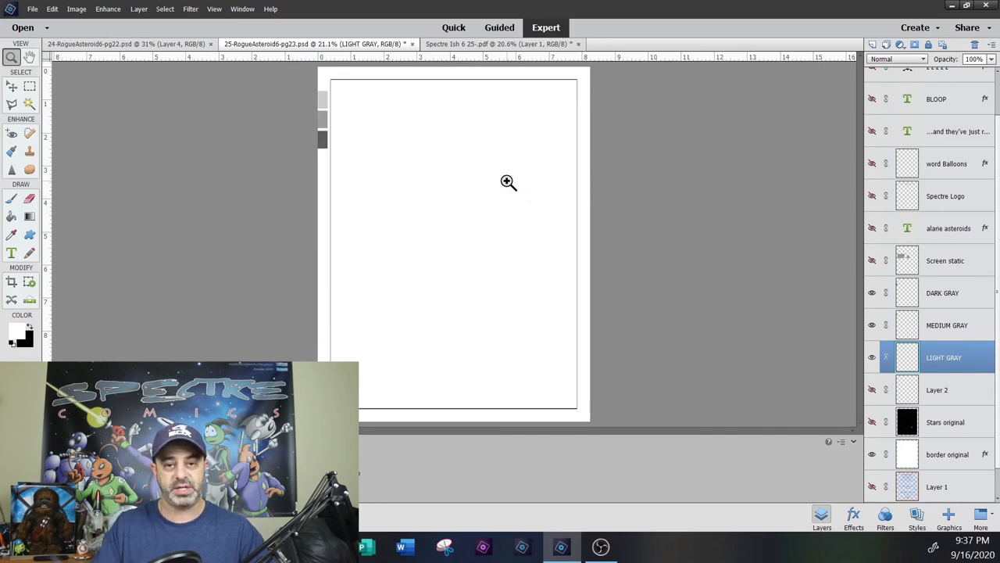
mouse_move(318, 153)
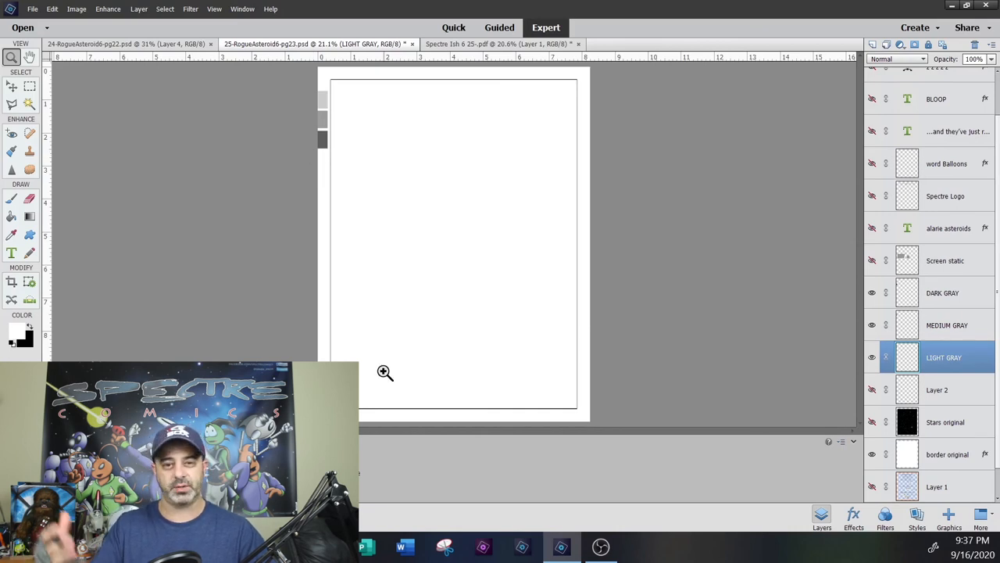
mouse_move(368, 254)
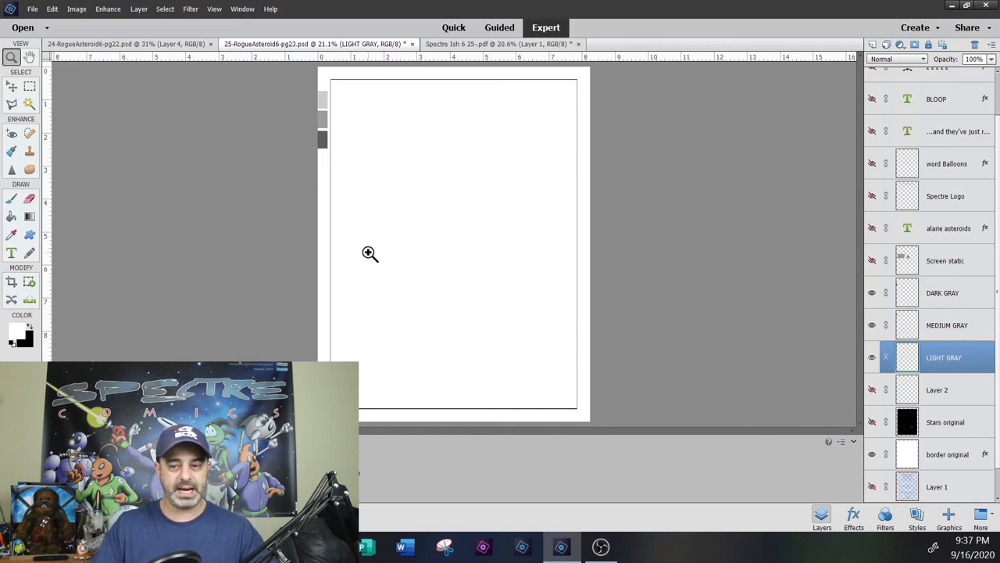
mouse_move(422, 206)
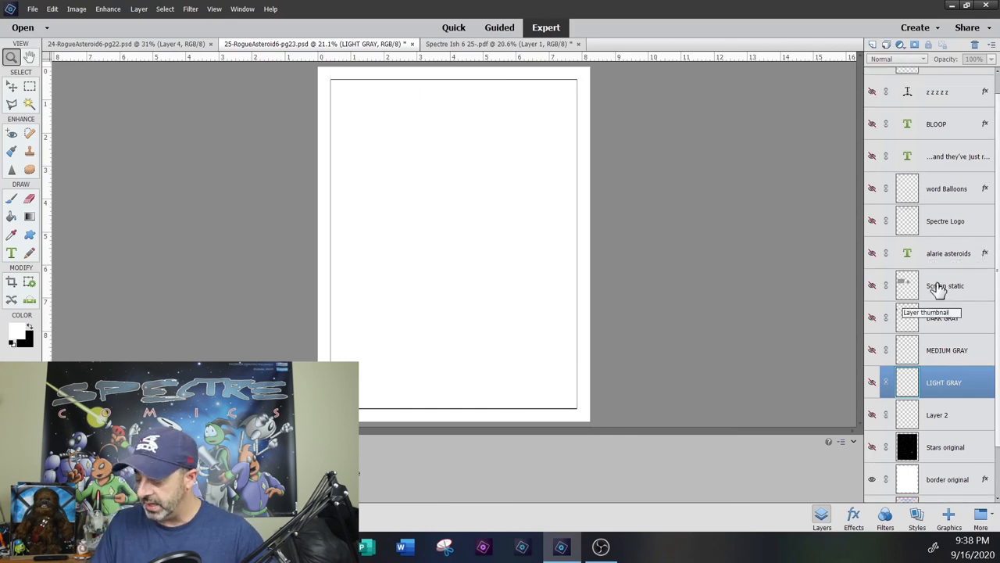
click(946, 285)
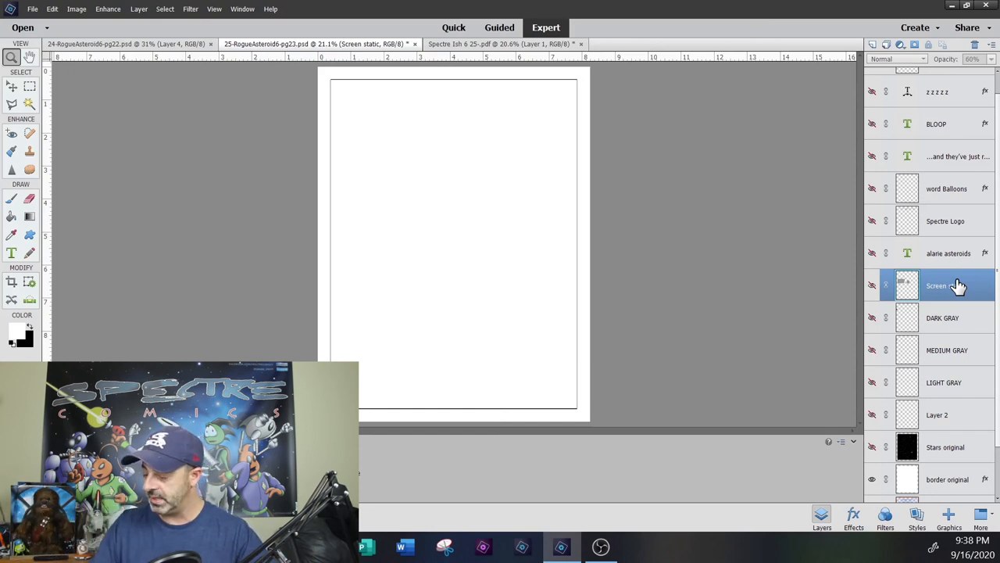
click(872, 285)
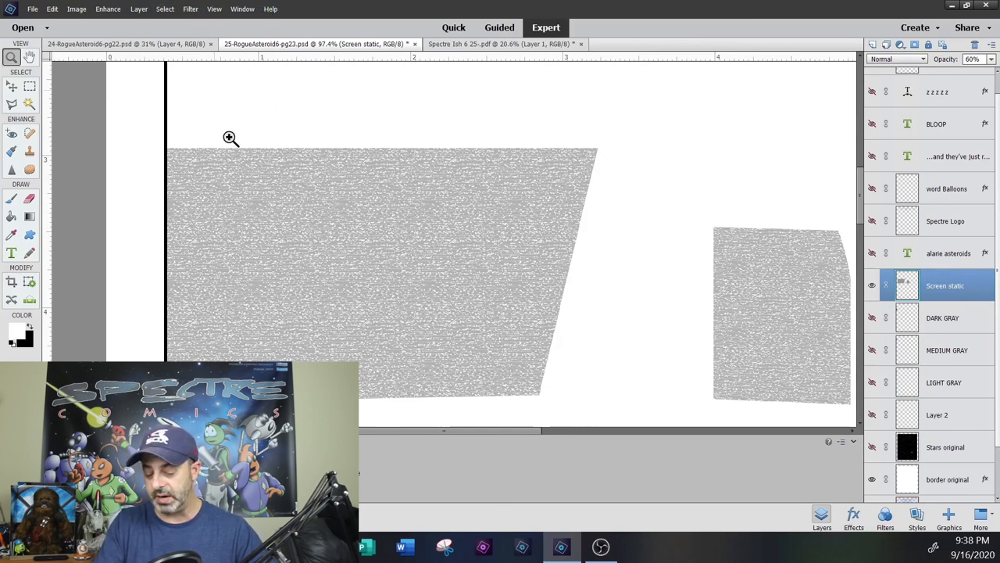
click(191, 10)
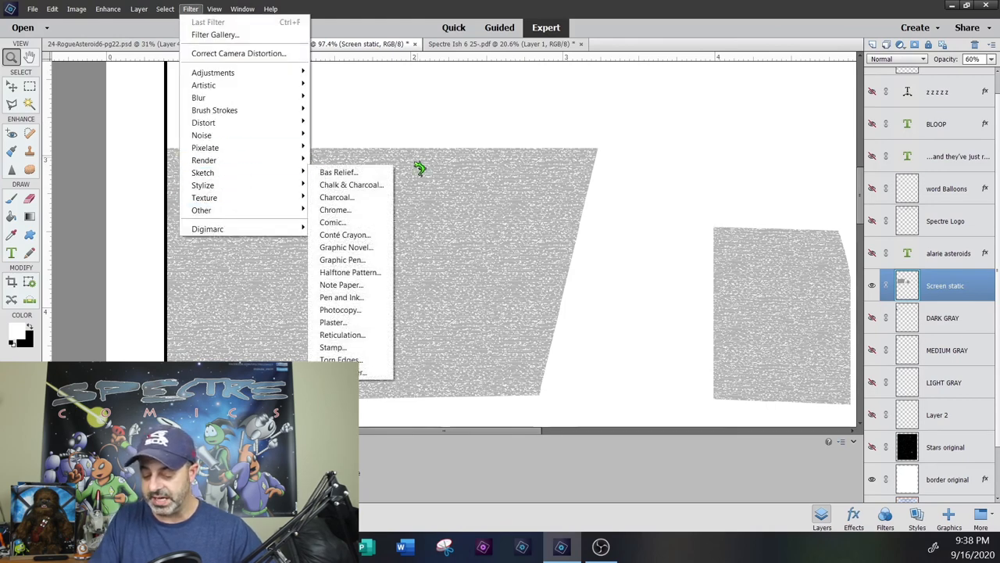
mouse_move(347, 247)
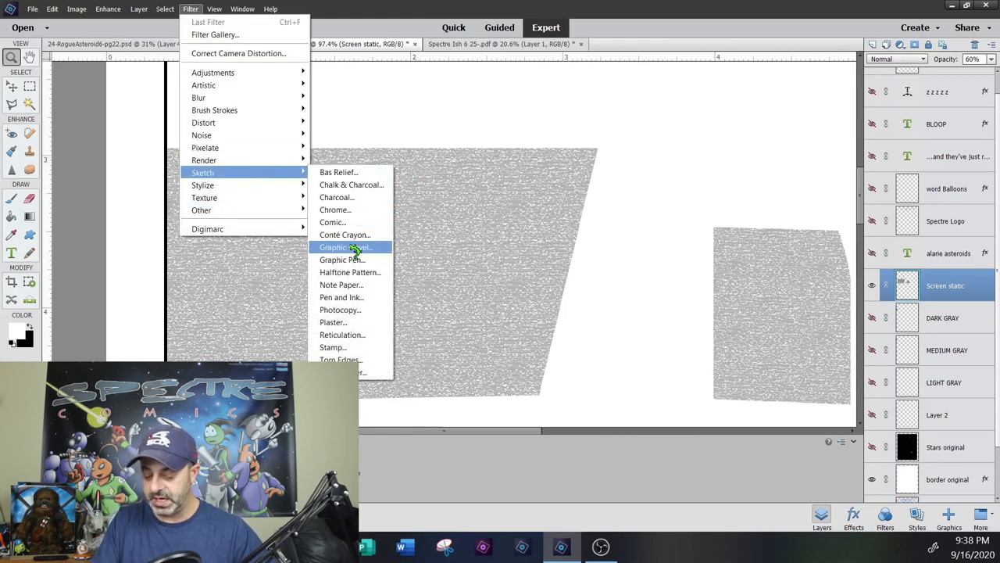
mouse_move(399, 190)
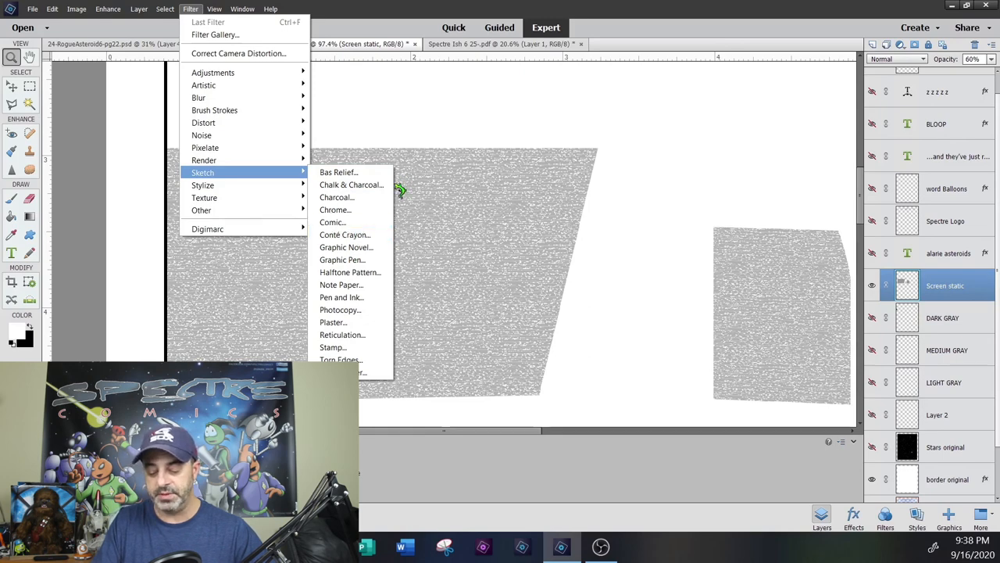
mouse_move(332, 221)
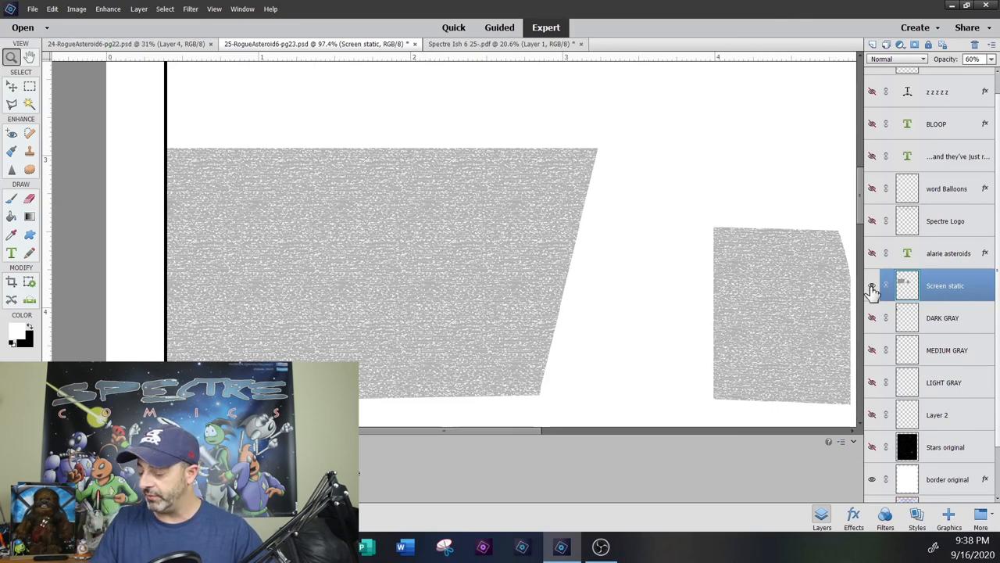
click(873, 284)
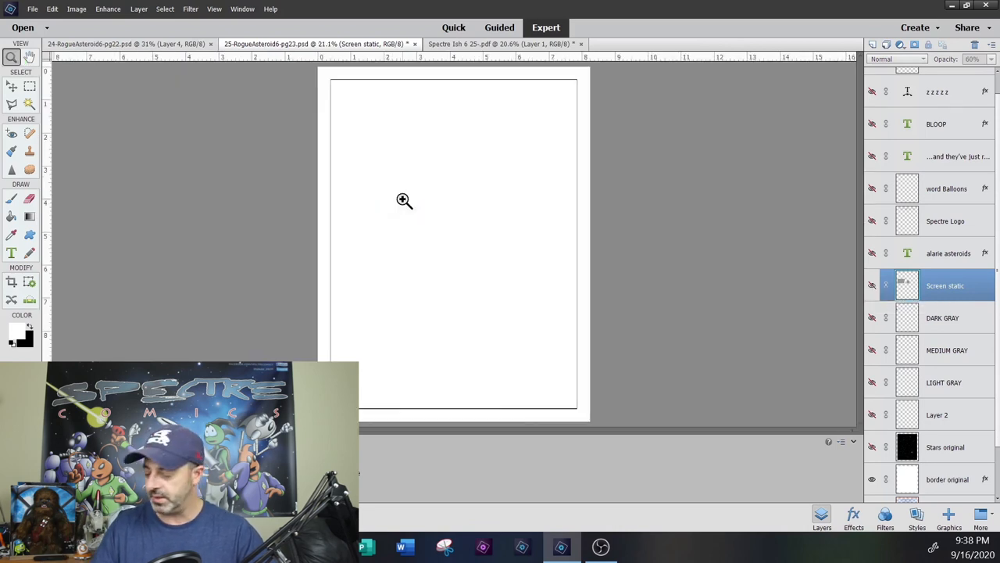
Step: Show the ALARIE ASTEROIDS title and Spectre logo layers, then hide the logo again
click(947, 254)
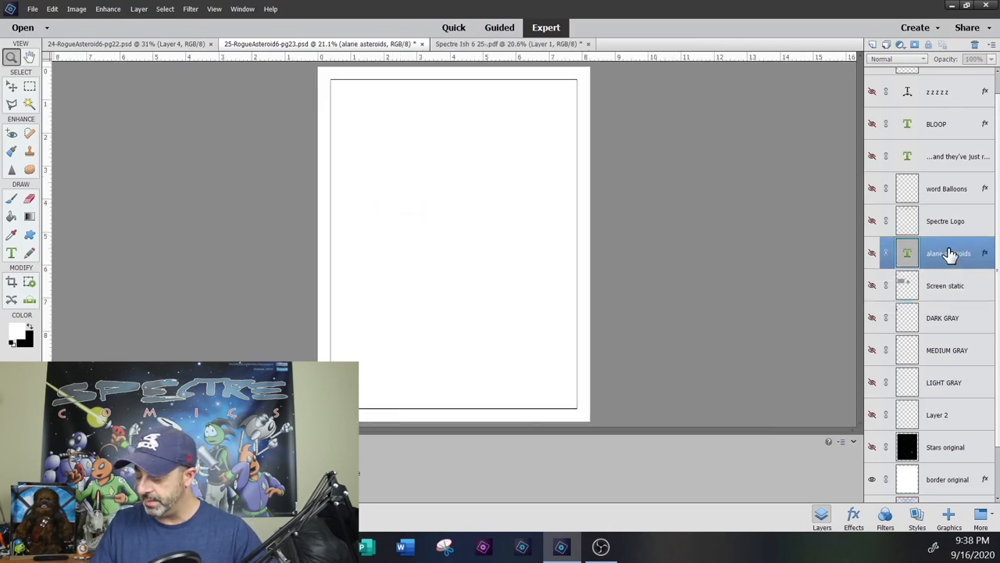
click(872, 253)
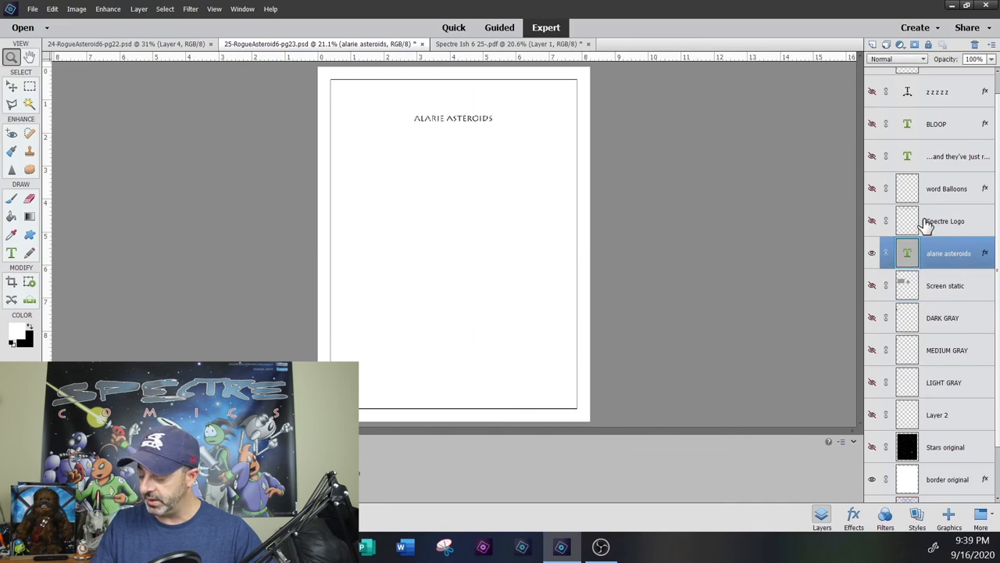
click(872, 222)
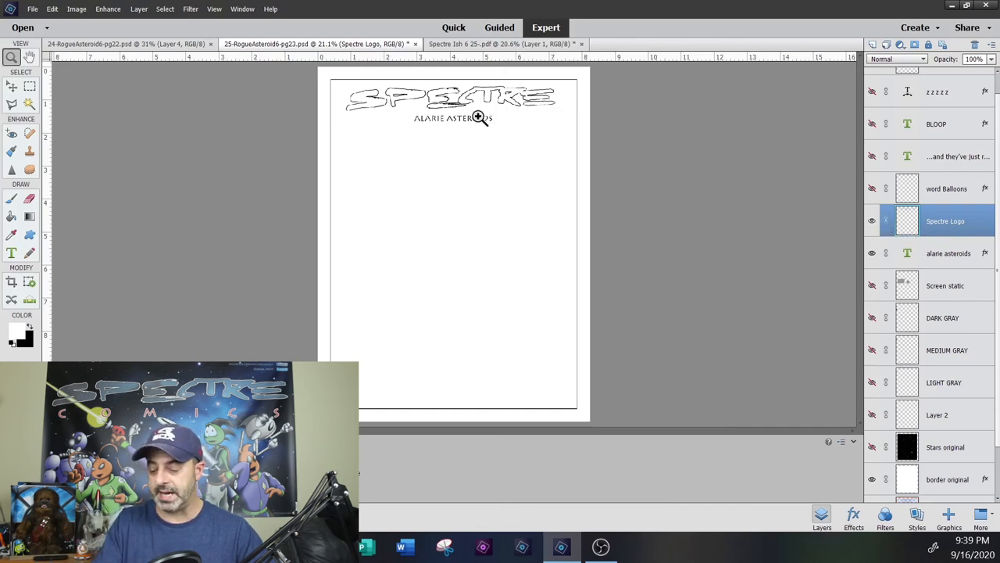
mouse_move(506, 116)
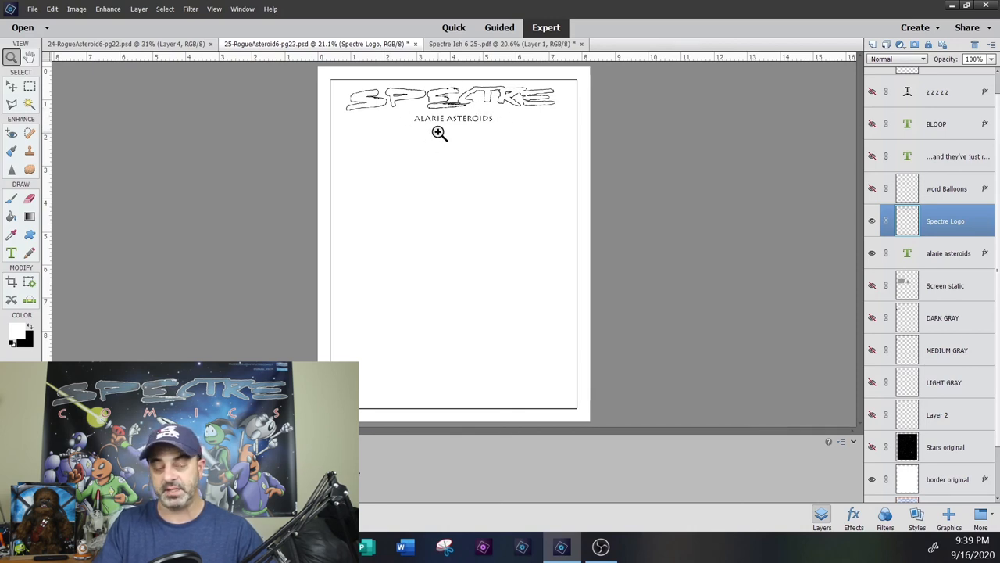
mouse_move(399, 124)
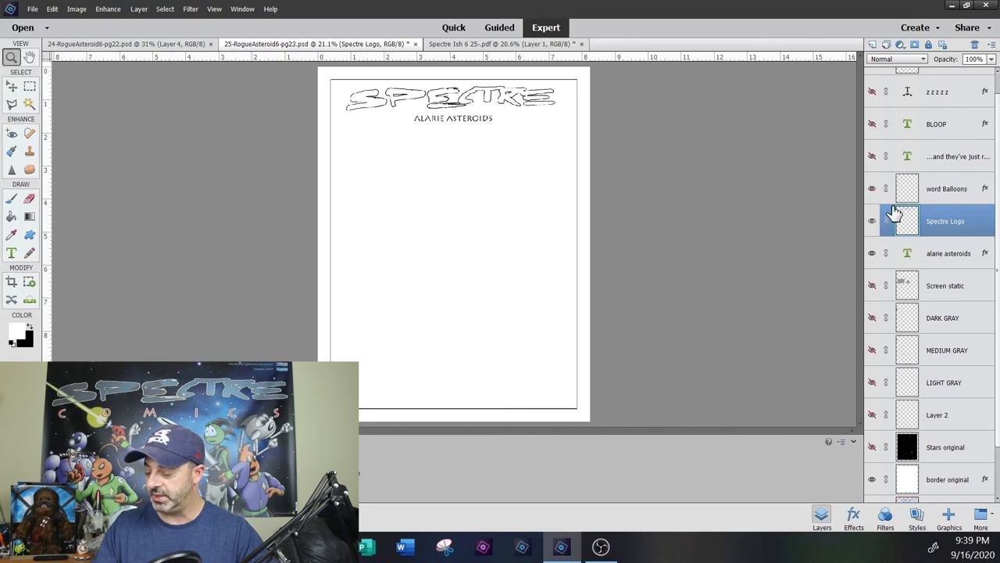
click(872, 221)
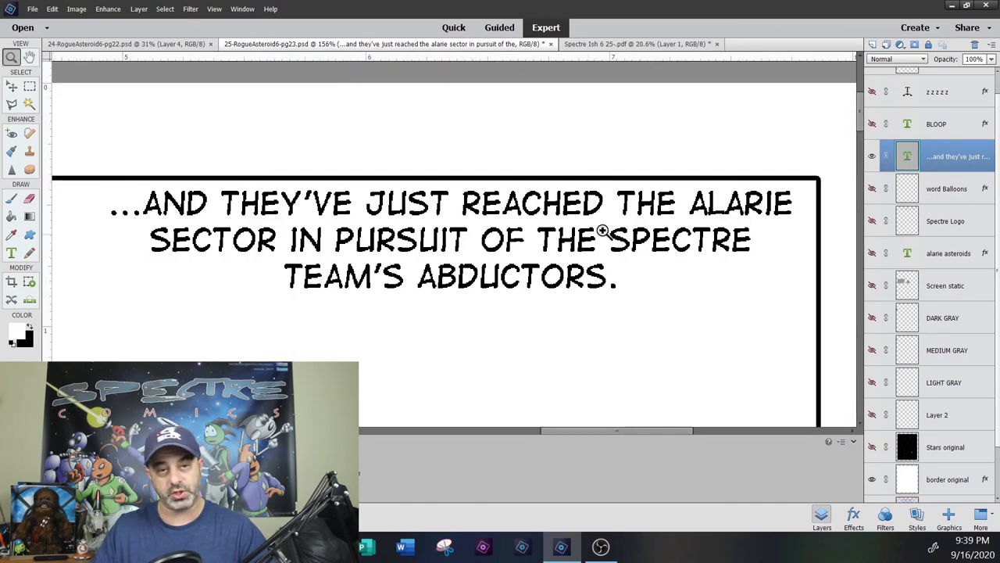
Step: Fit the page on screen, zoom to the top-panel caption and start editing its text
right_click(607, 232)
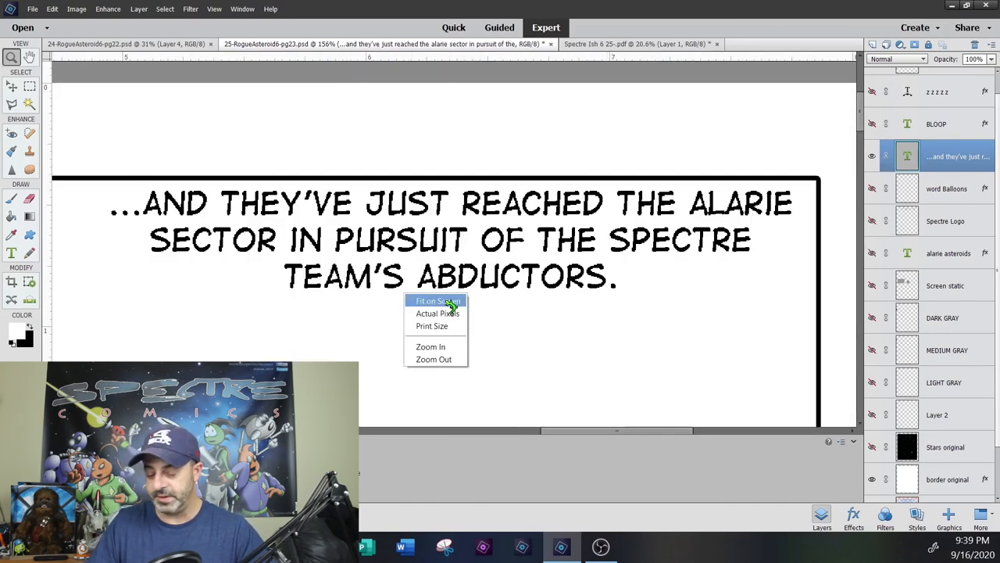
click(438, 300)
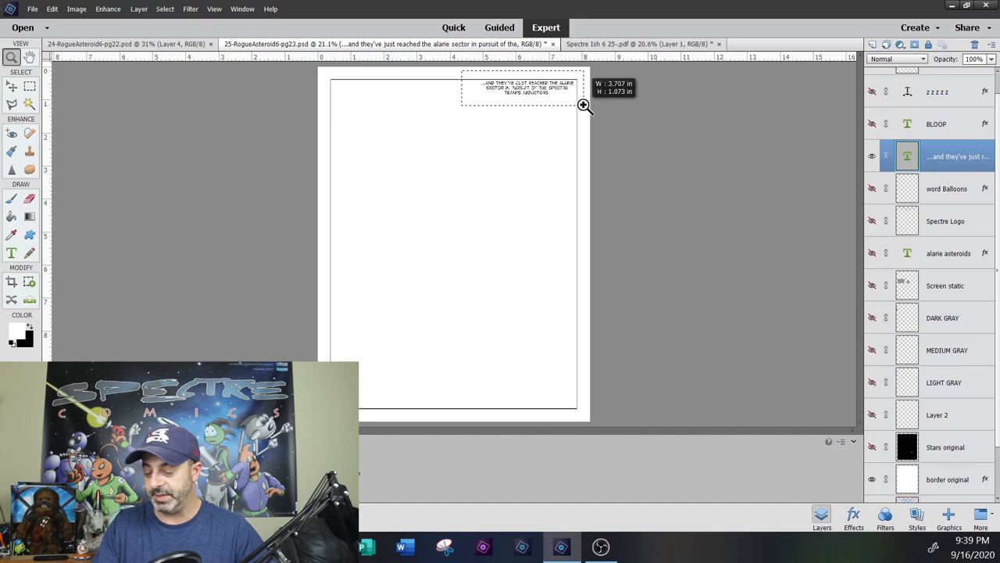
click(584, 107)
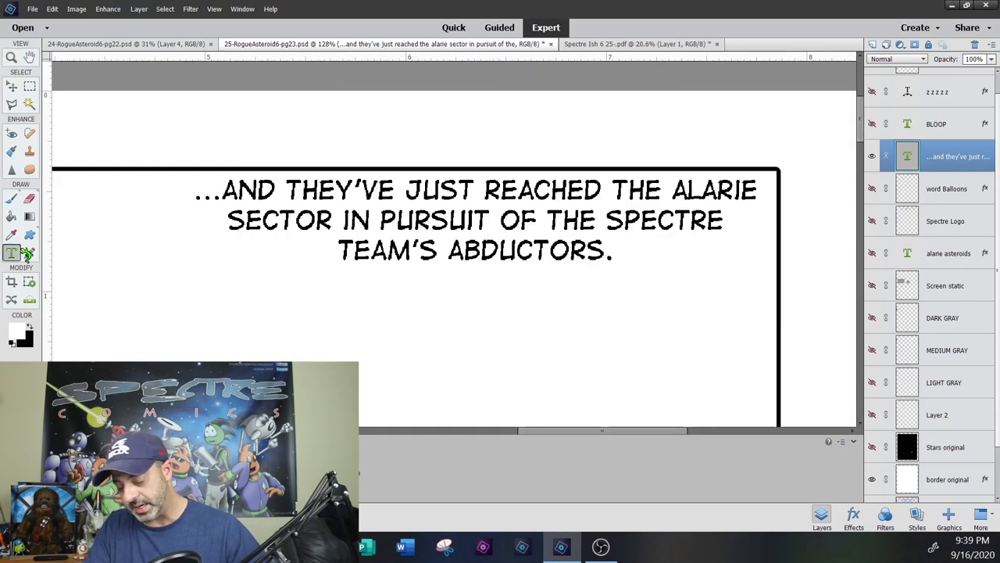
click(12, 253)
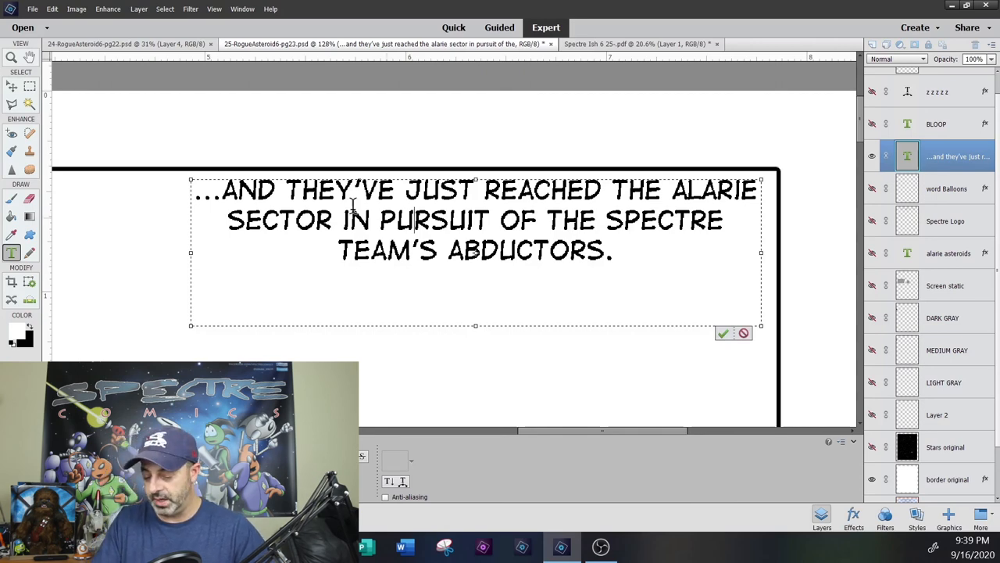
mouse_move(383, 165)
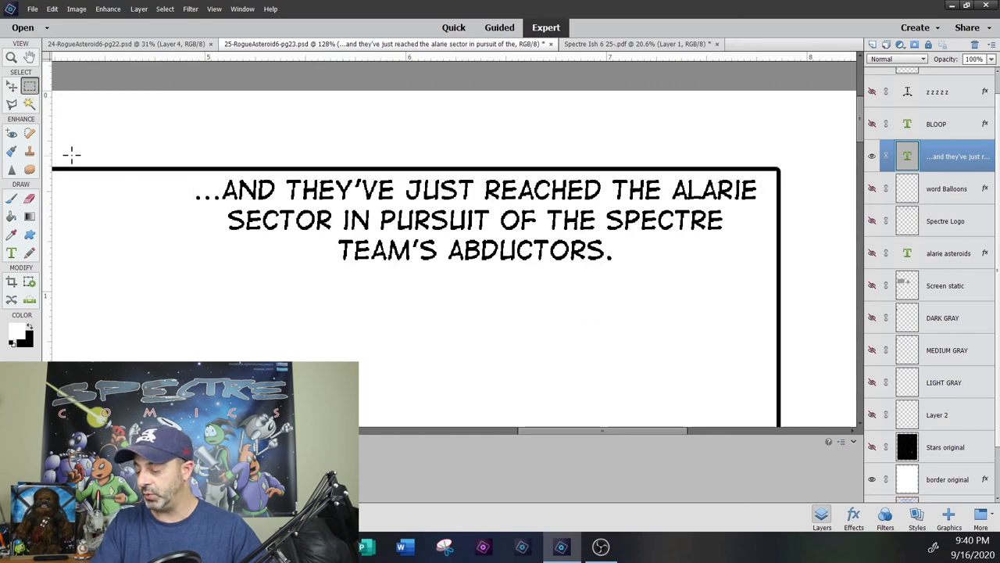
click(936, 123)
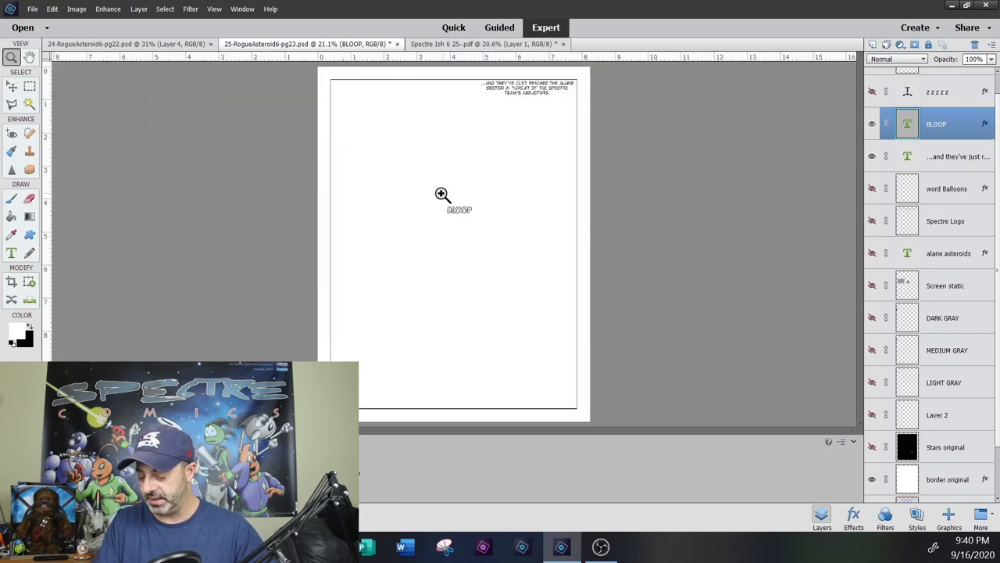
Step: Hide the BLOOP and caption text layers and select the word Balloons layer
click(872, 124)
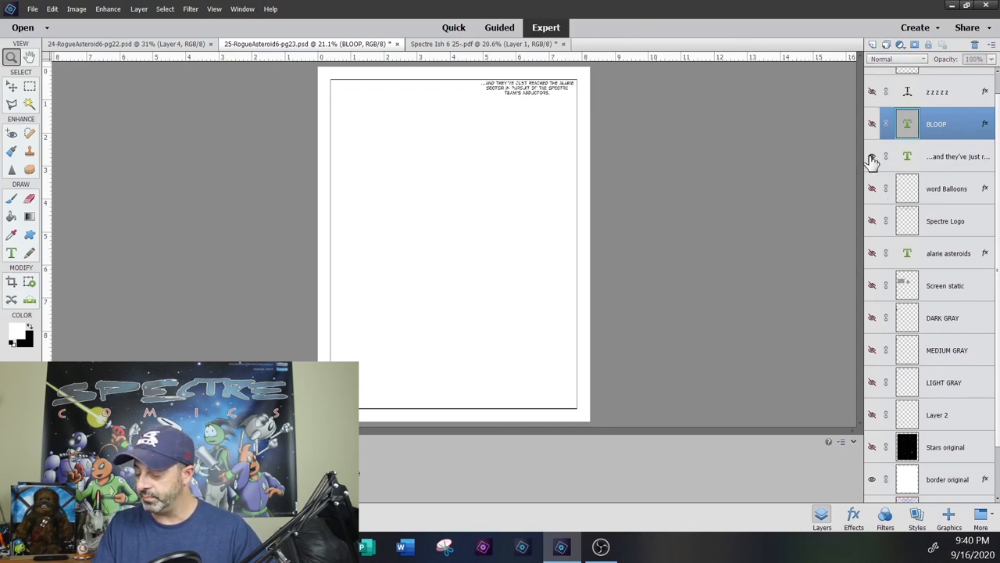
click(872, 156)
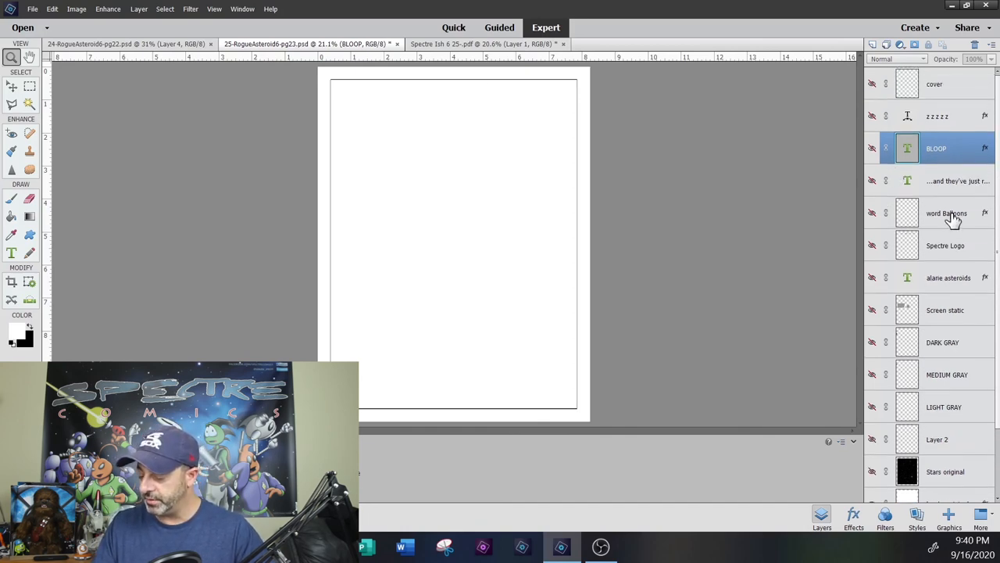
click(948, 212)
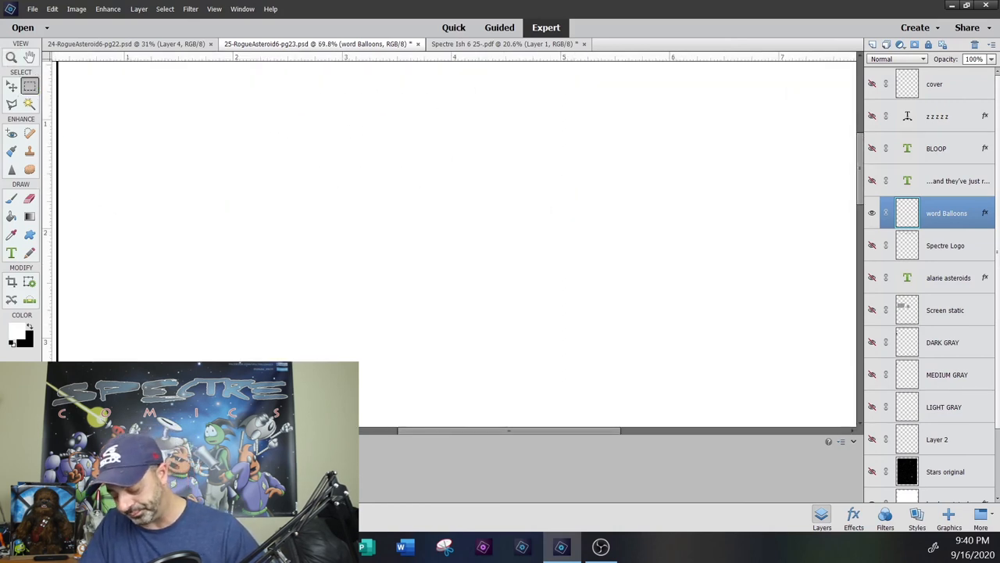
Step: Draw an oval balloon selection and give the word Balloons layer a 3 px Stroke style
drag(234, 148, 418, 201)
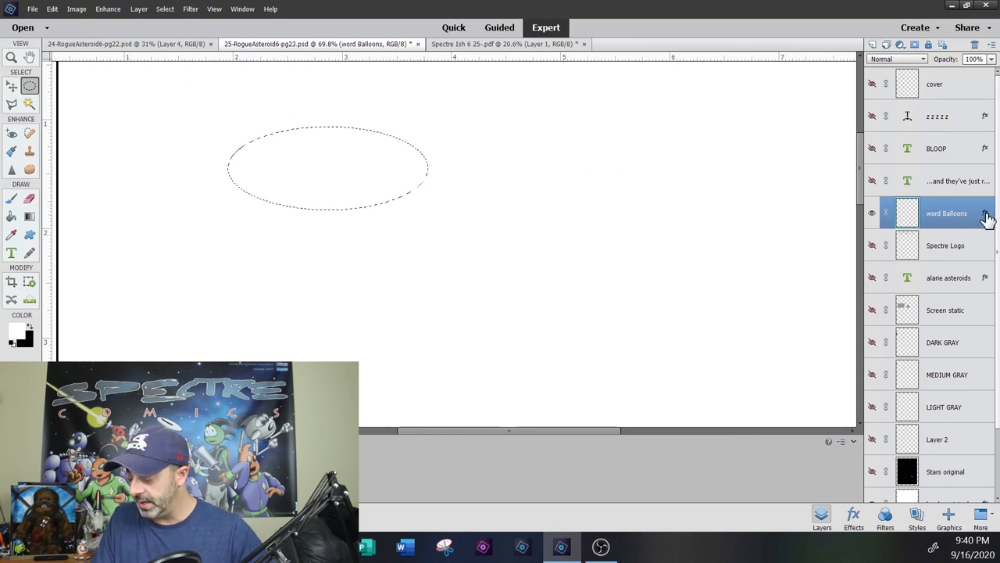
click(985, 213)
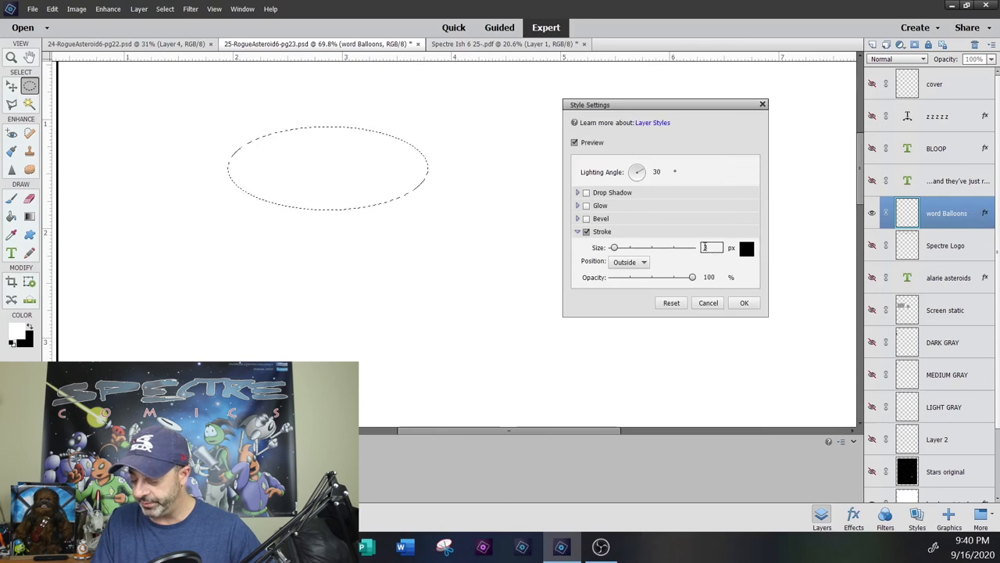
text(3)
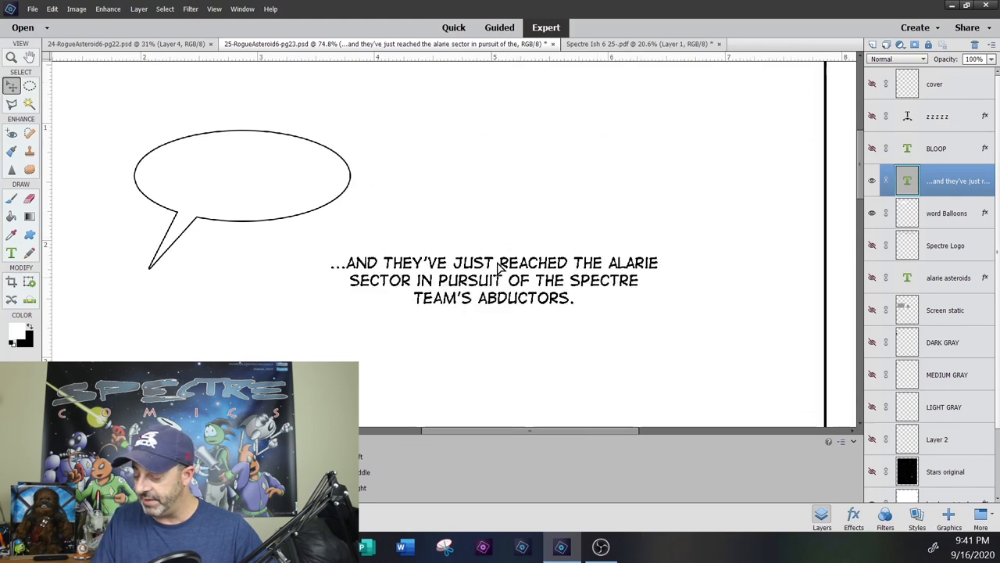
click(947, 213)
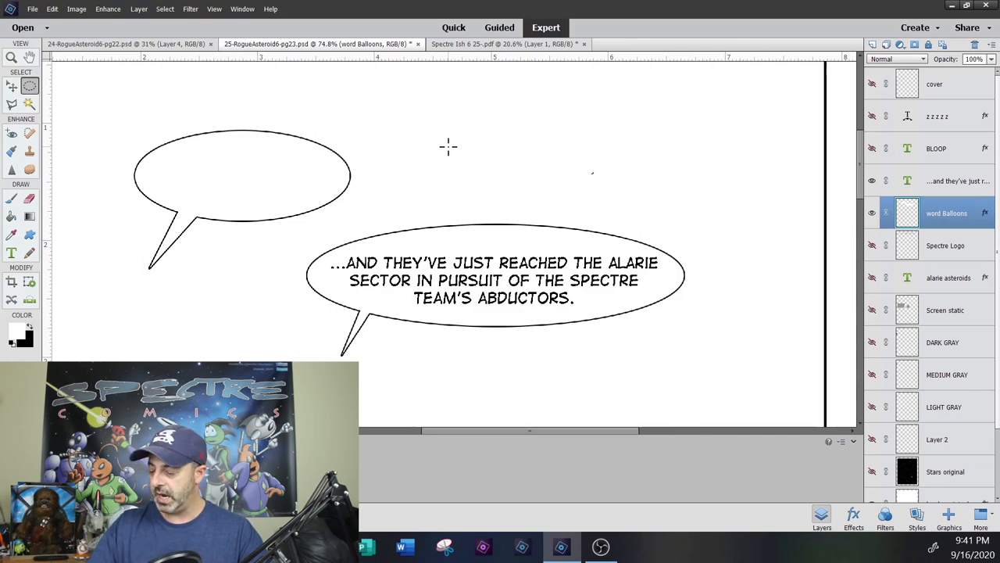
click(872, 212)
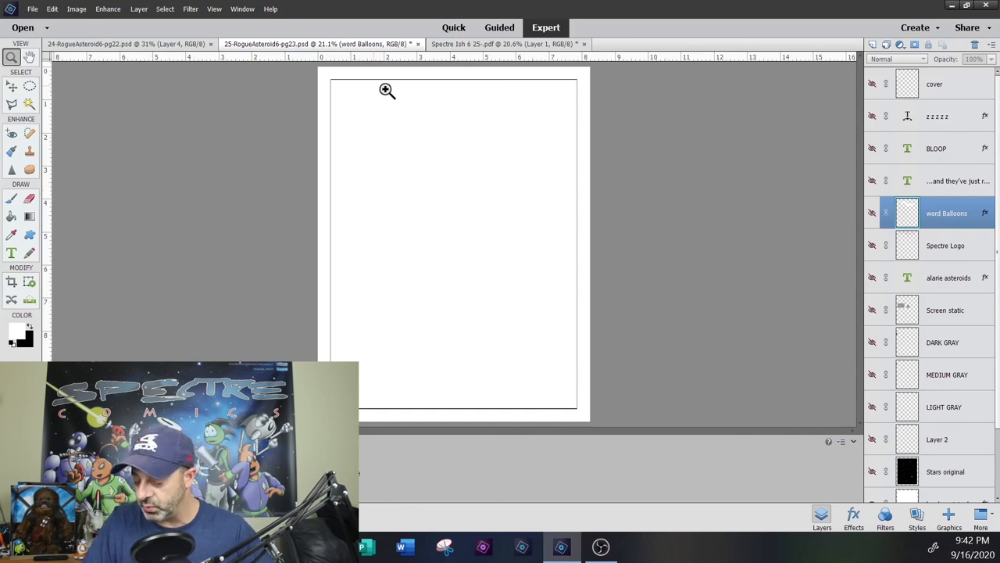
mouse_move(462, 139)
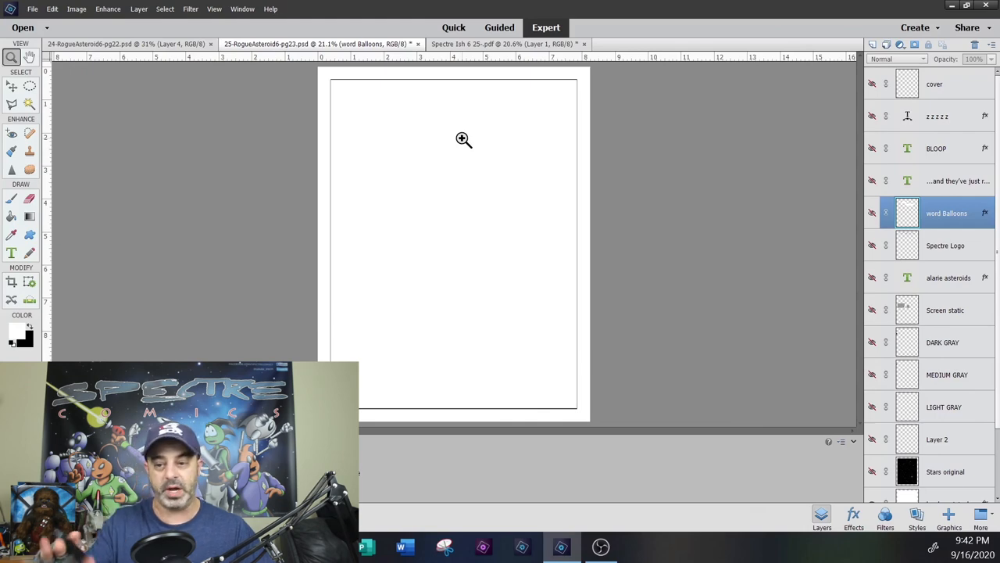
Step: Marquee the whole Spectre sketch PDF page, copy it, and return to the pg23 PSD
click(503, 44)
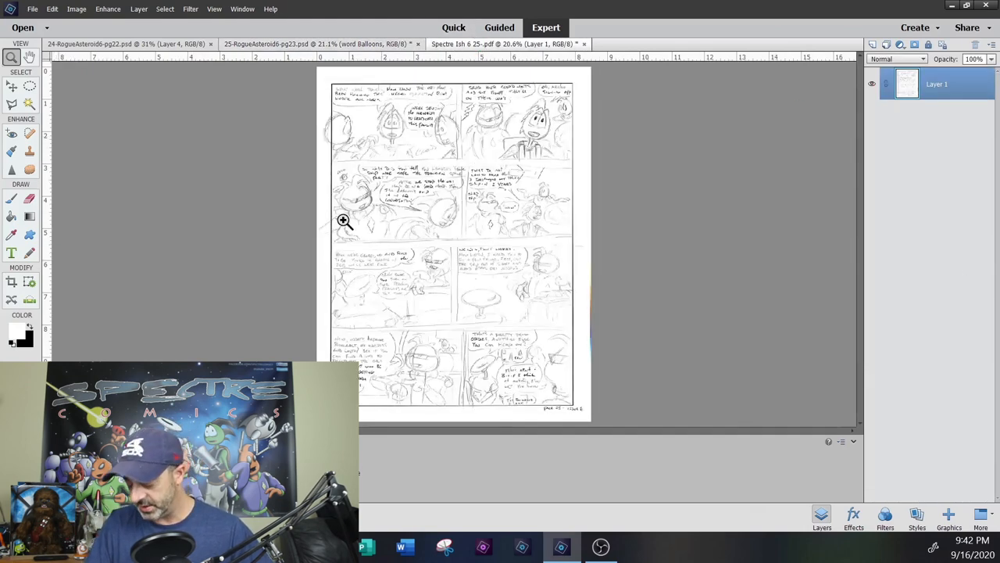
click(344, 220)
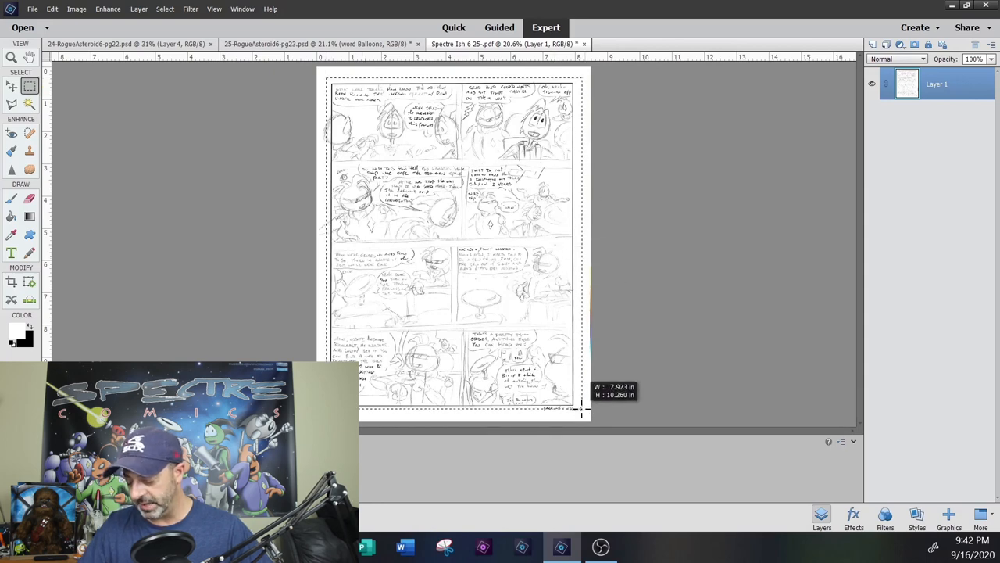
click(51, 9)
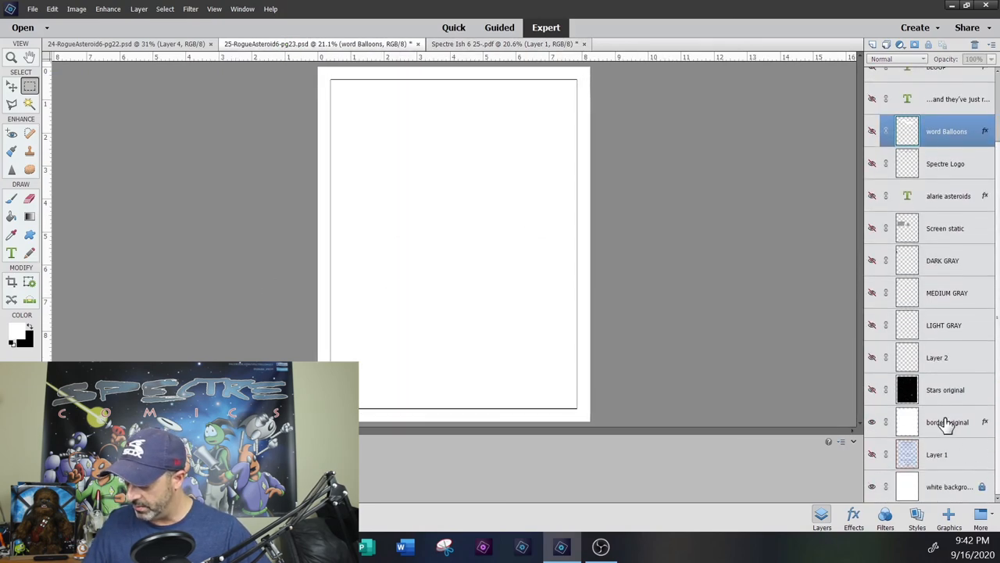
Step: Paste the copied sketch above border original and position it on the page
click(947, 422)
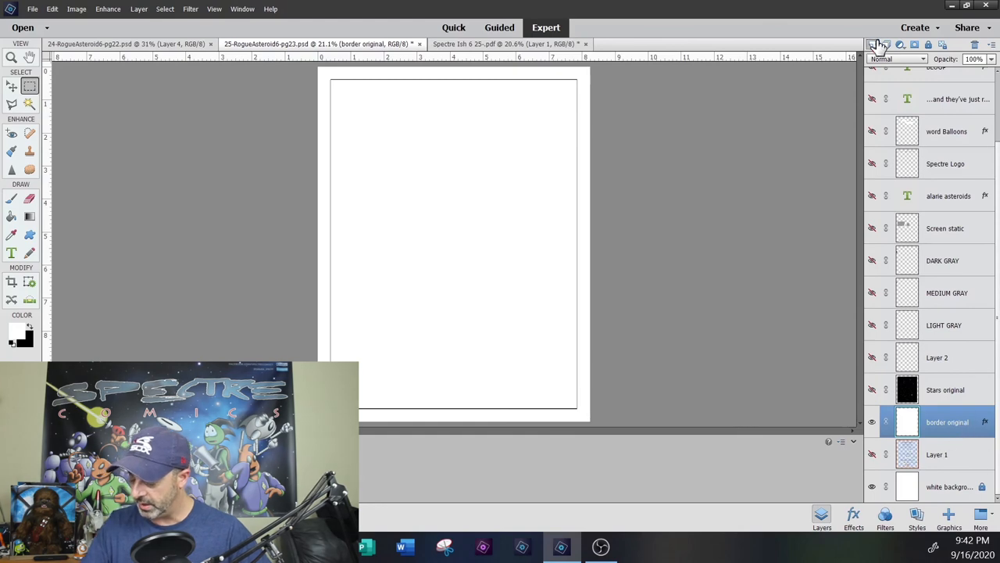
click(51, 10)
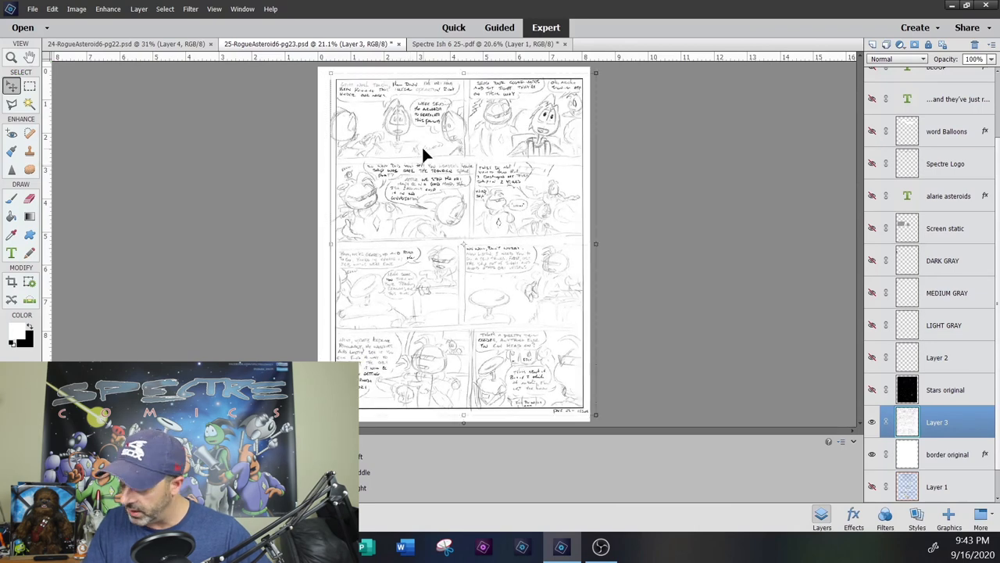
drag(992, 71, 969, 72)
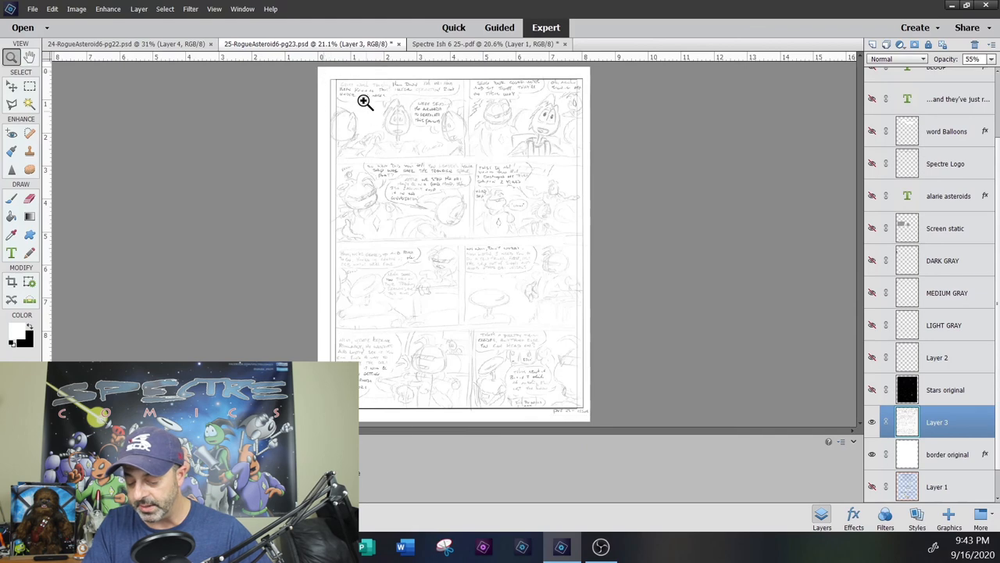
click(366, 103)
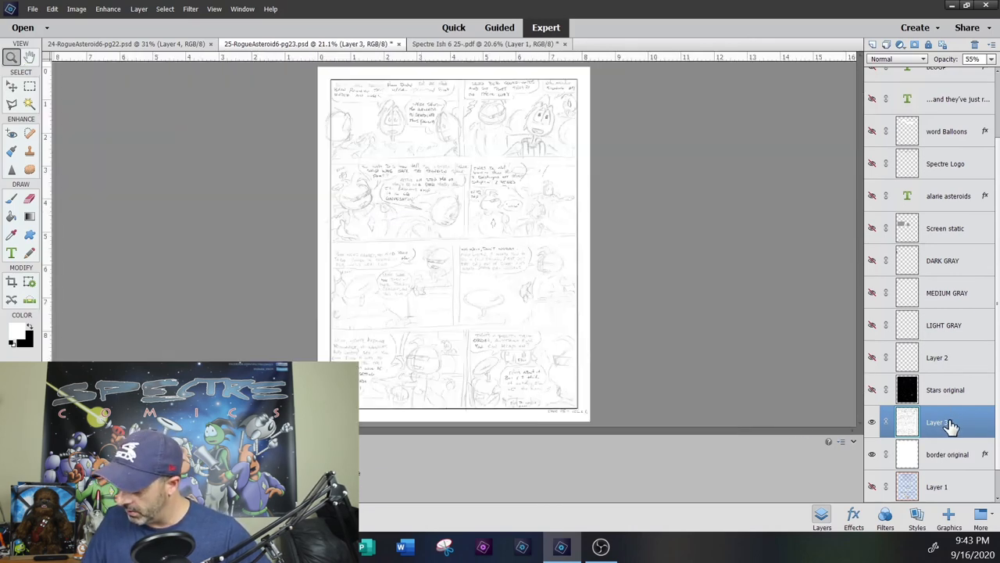
Step: Rename the pasted layer 'sketch' and set its opacity to 70%
double_click(938, 422)
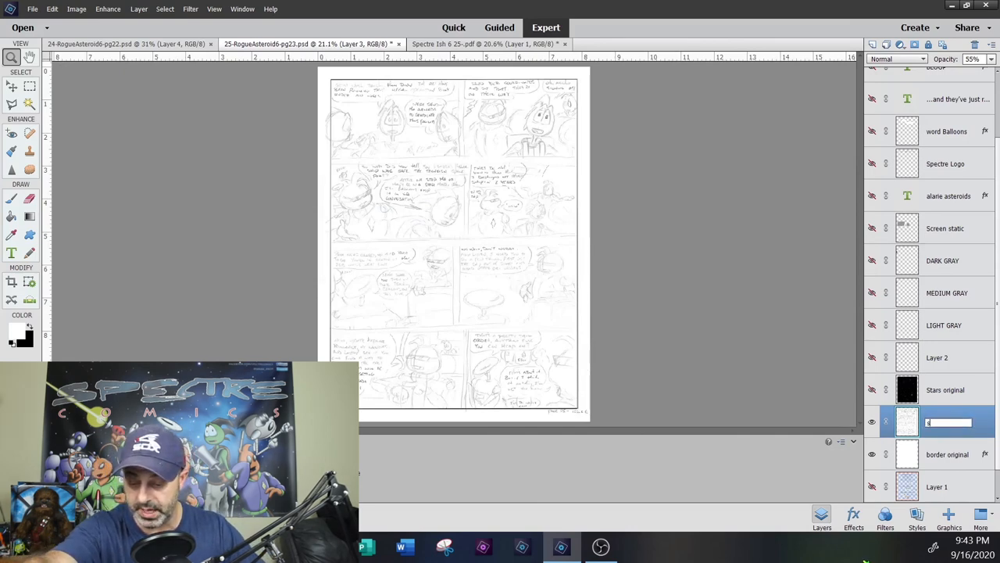
text(sketch)
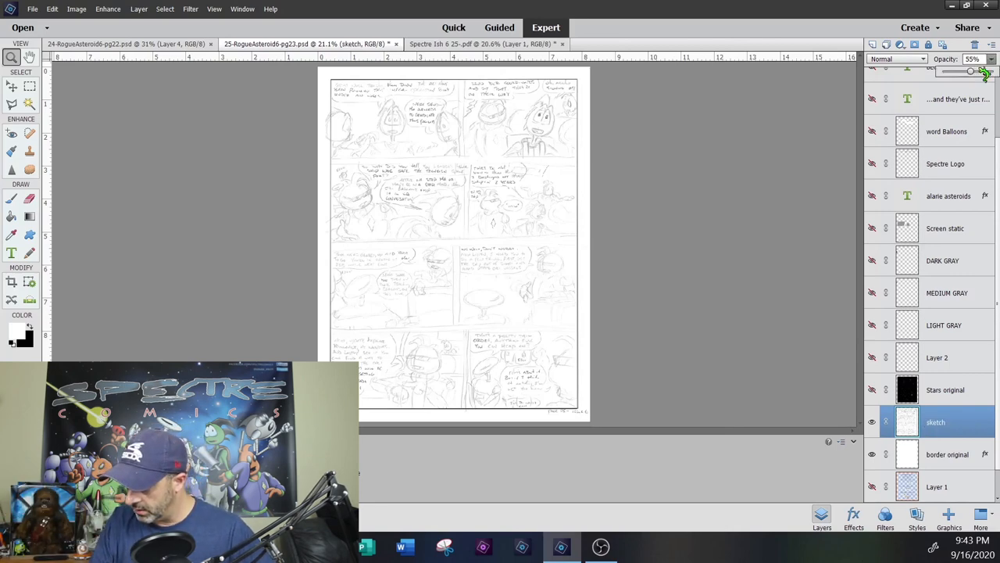
drag(969, 70, 984, 71)
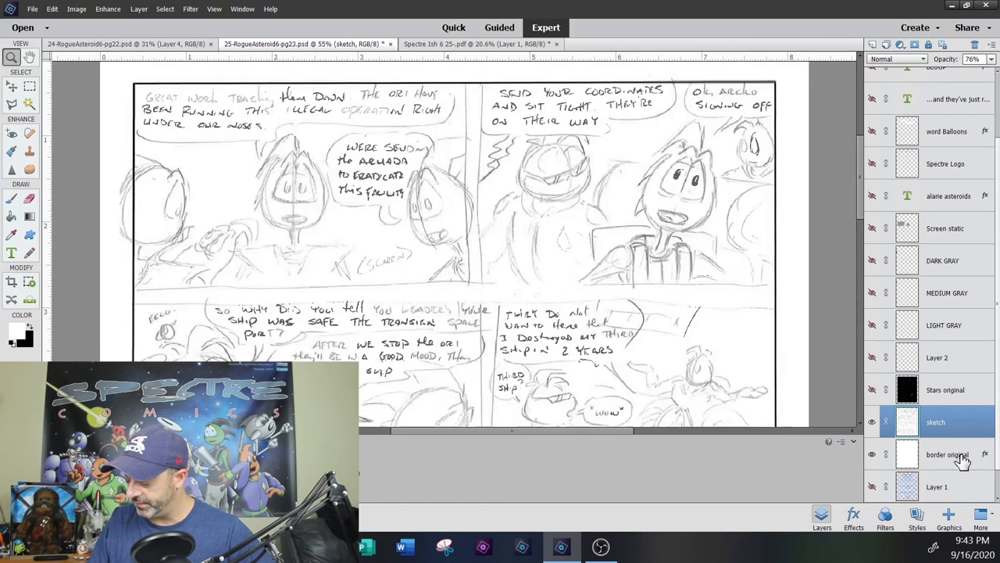
Step: Duplicate the border original layer as a backup copy and reselect the original
click(948, 453)
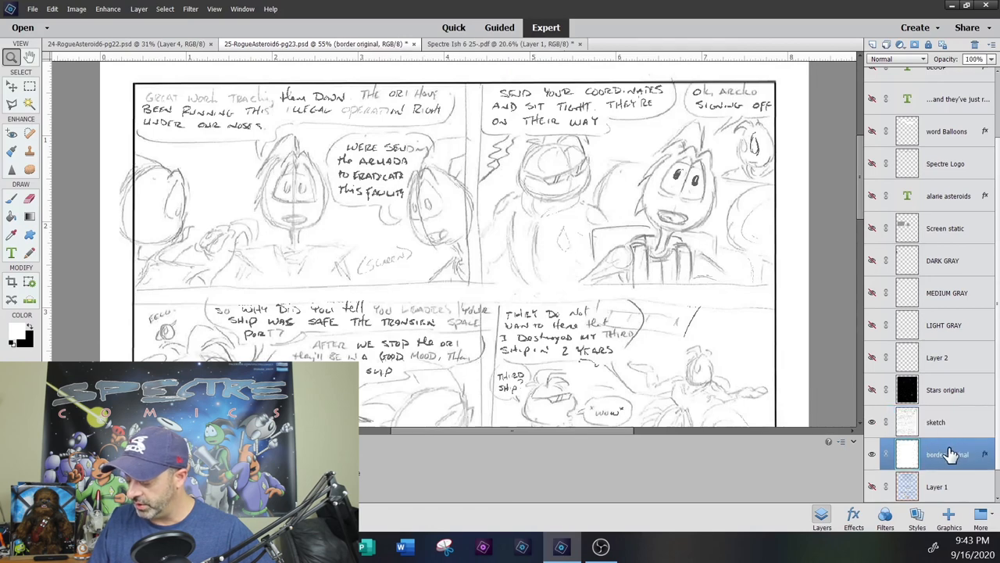
right_click(947, 453)
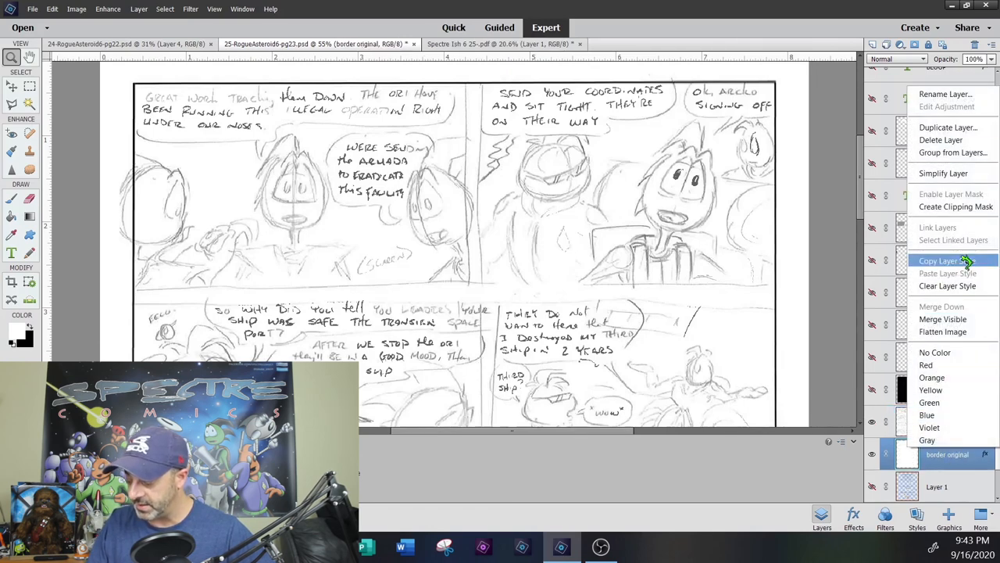
mouse_move(942, 319)
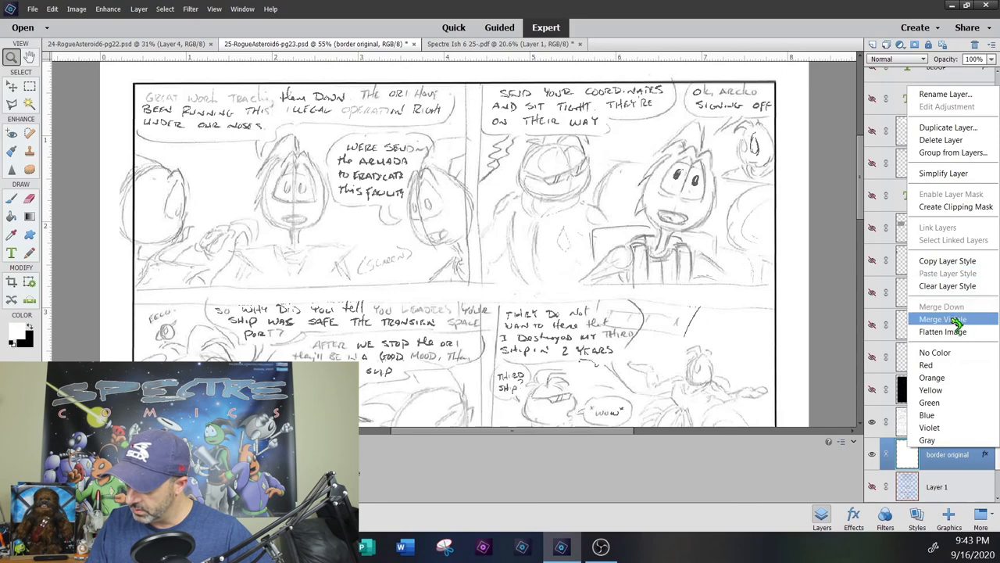
mouse_move(948, 128)
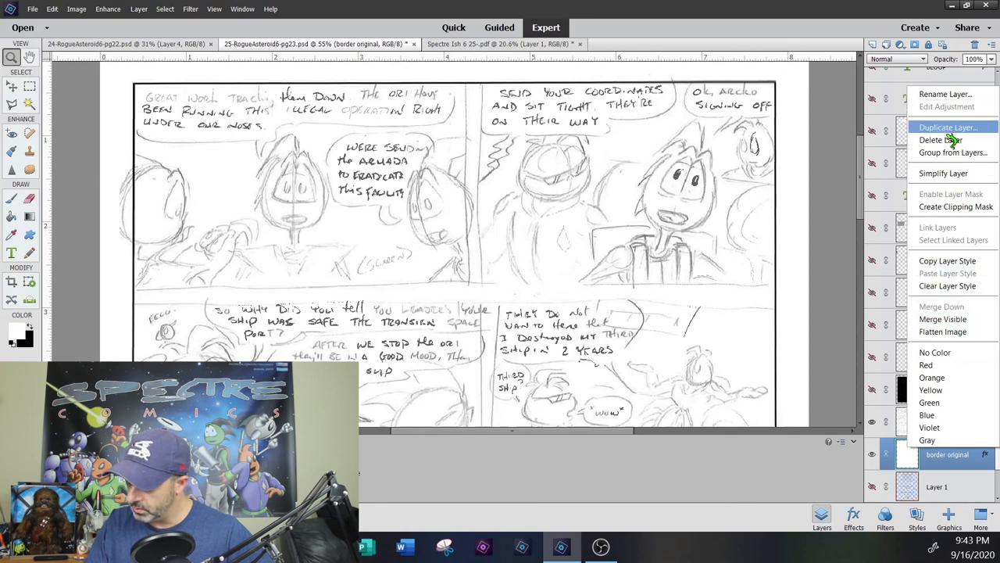
click(947, 128)
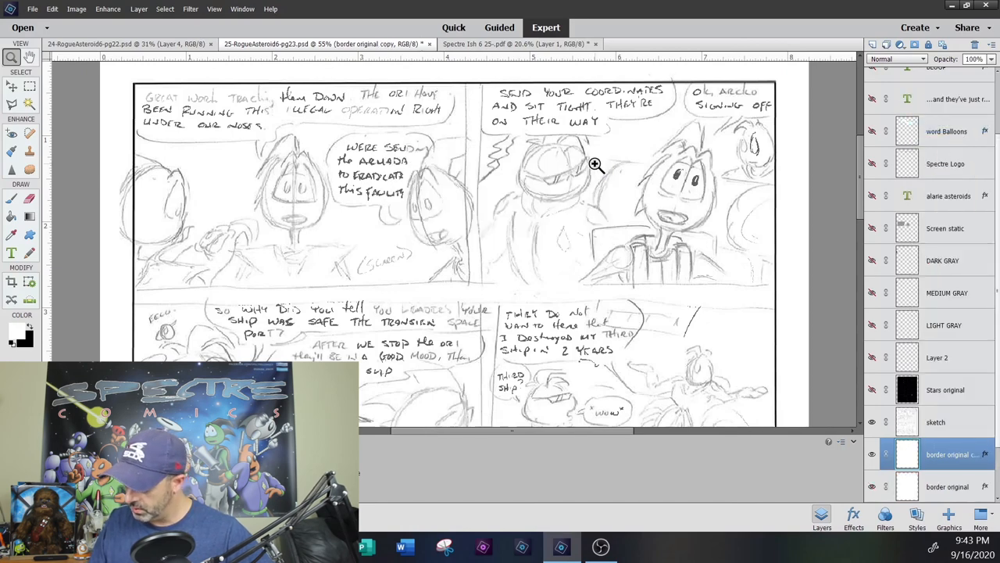
click(946, 486)
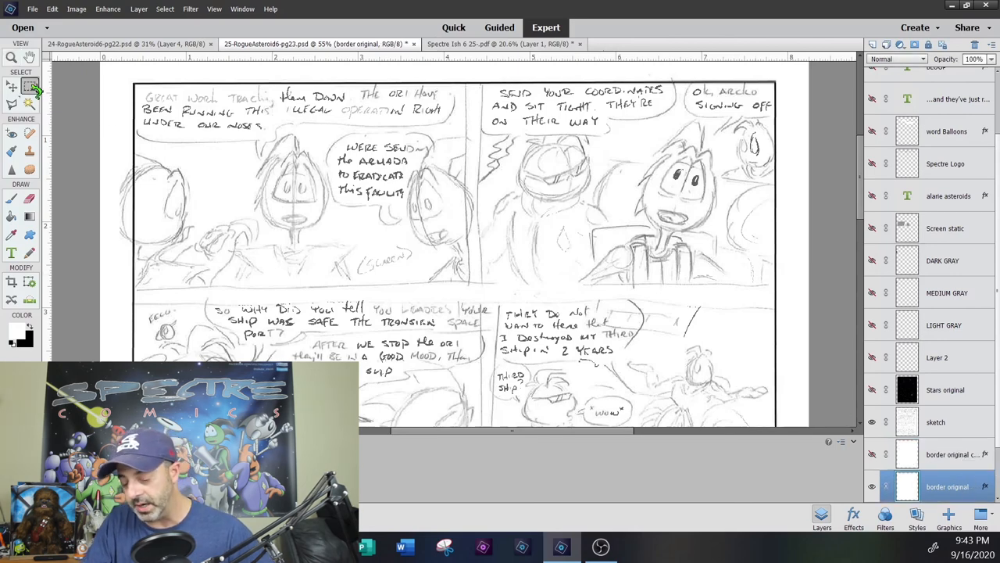
Step: Marquee and delete the border lines in each horizontal gutter between the panel rows
drag(112, 281, 171, 300)
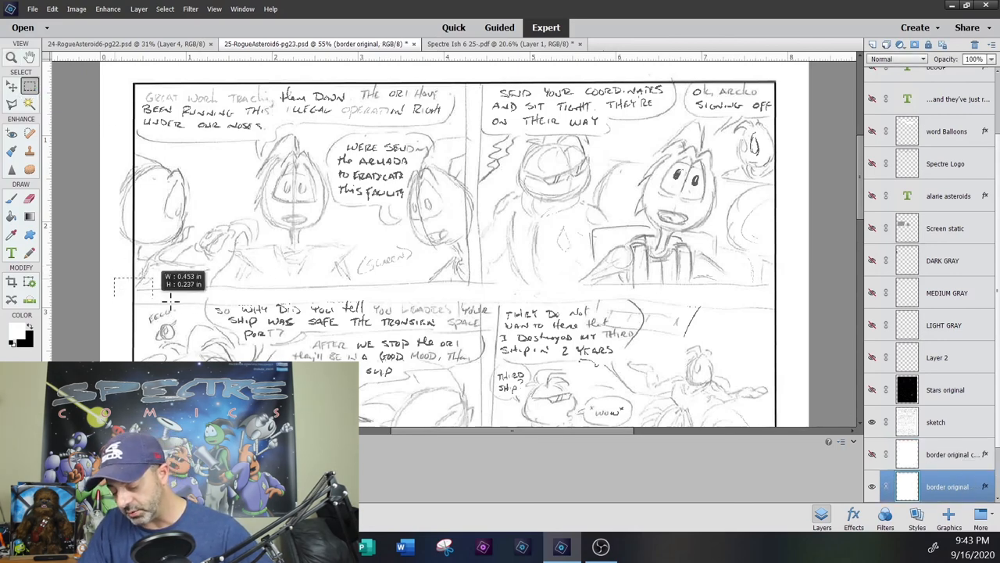
drag(170, 300, 787, 300)
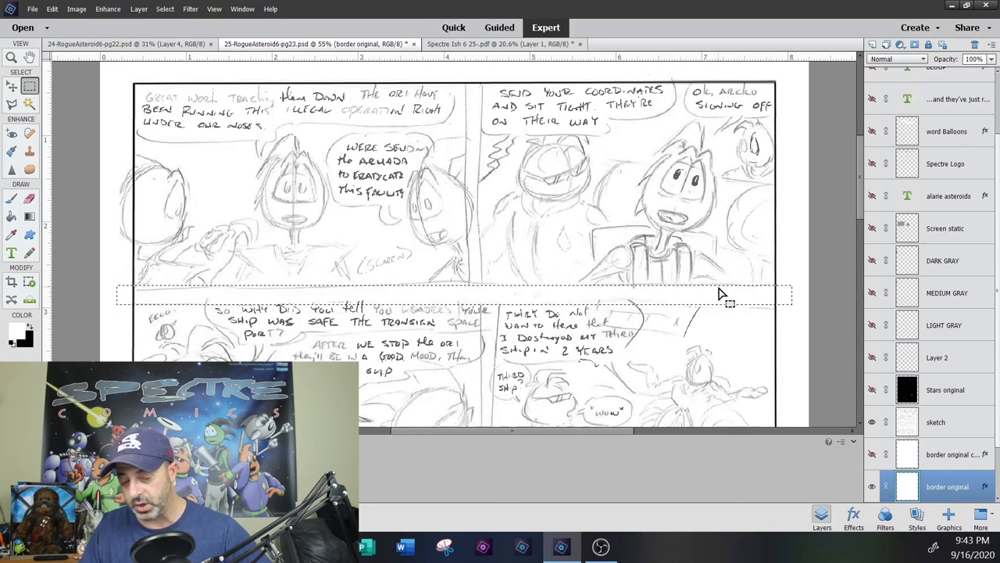
key(delete)
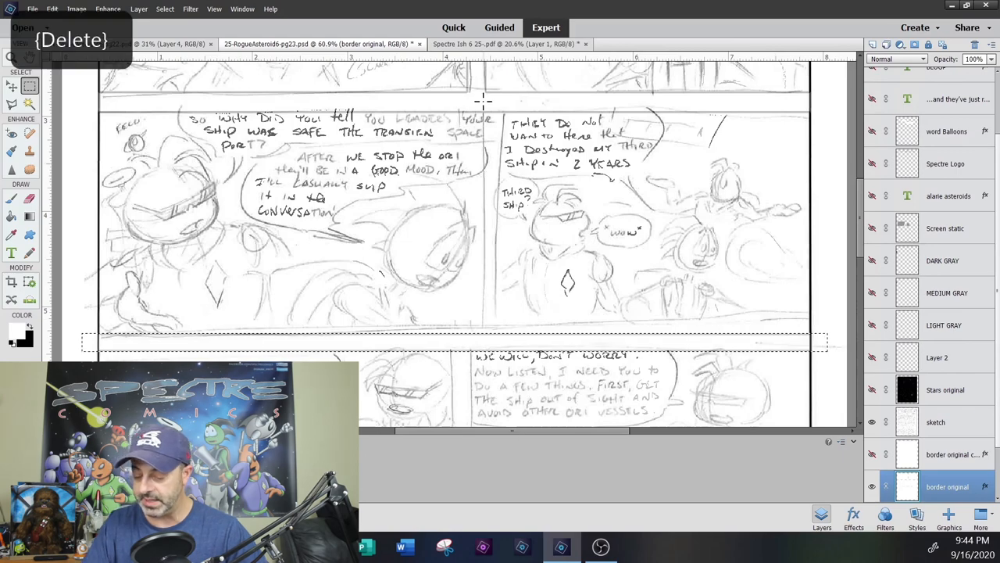
key(Delete)
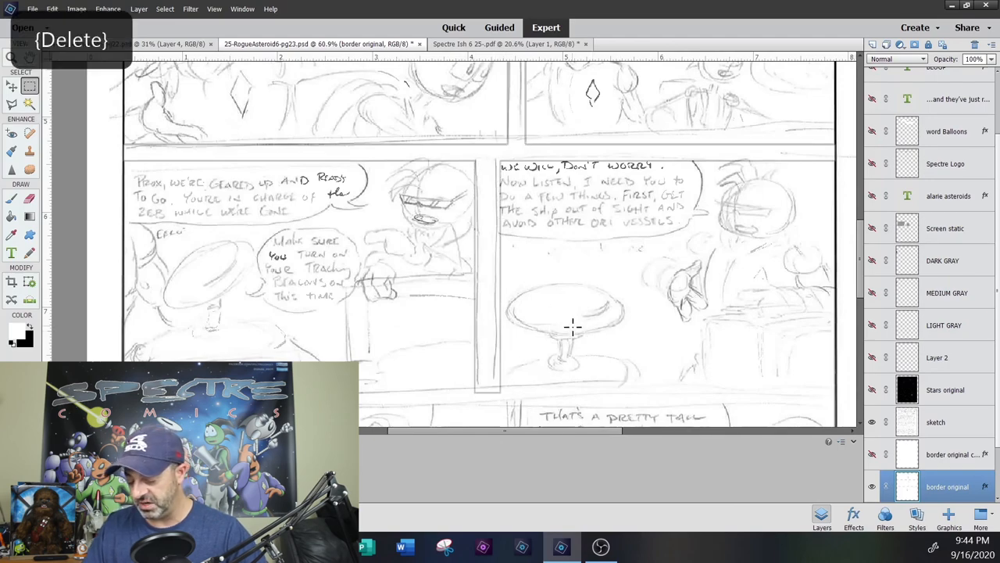
scroll(down, 3)
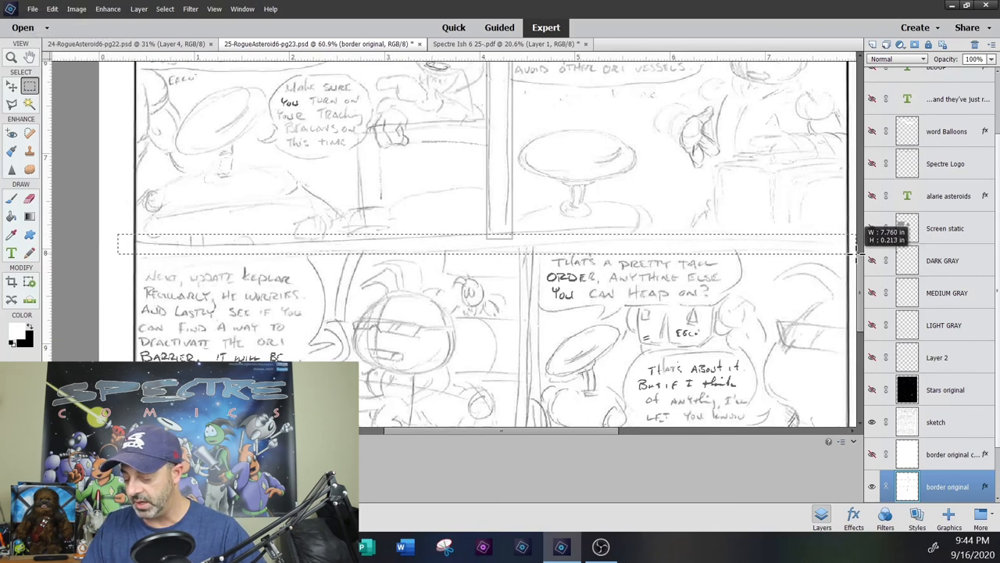
key(Delete)
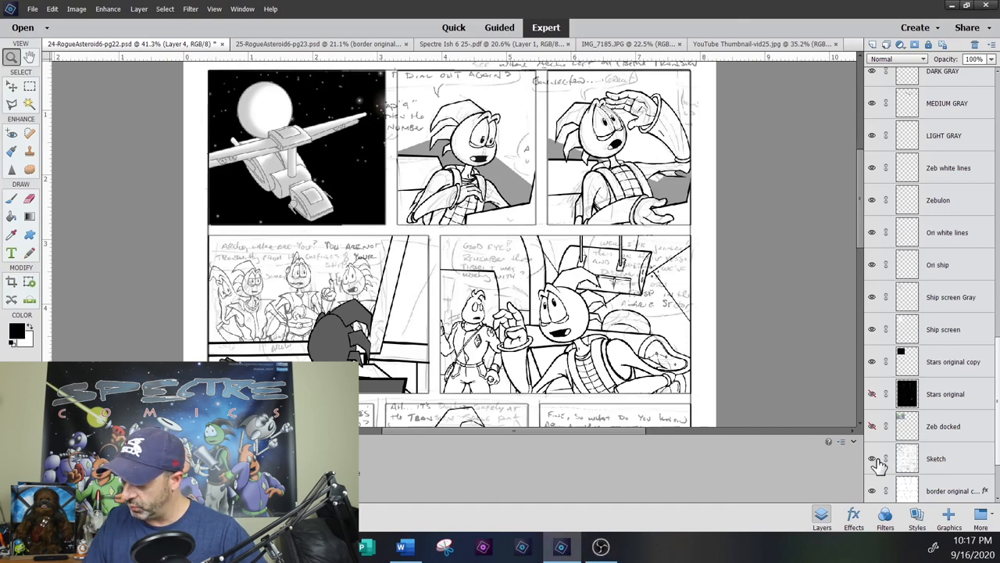
mouse_move(874, 459)
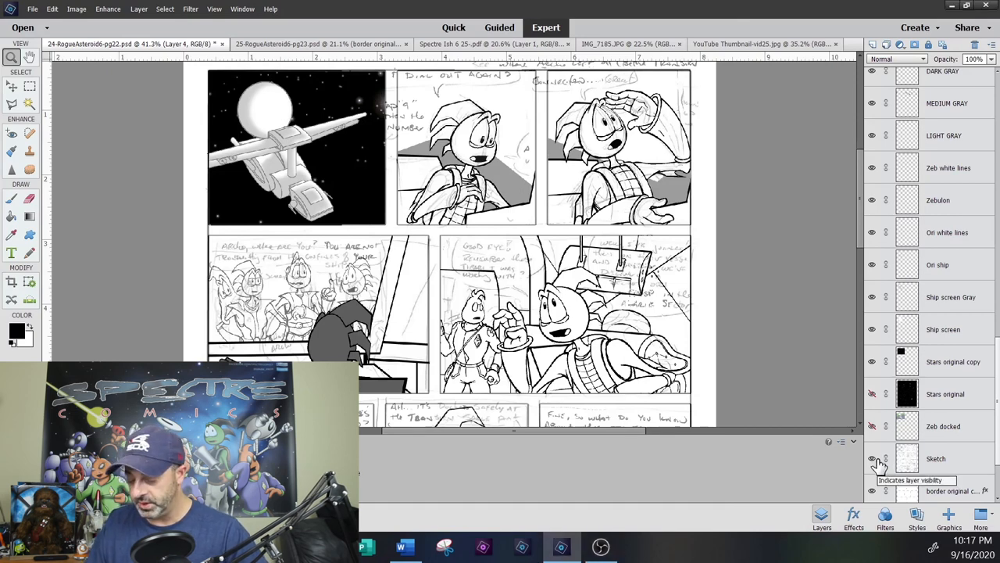
Step: Hide the Sketch layer so only the clean inked panels show, zooming in on them
click(872, 459)
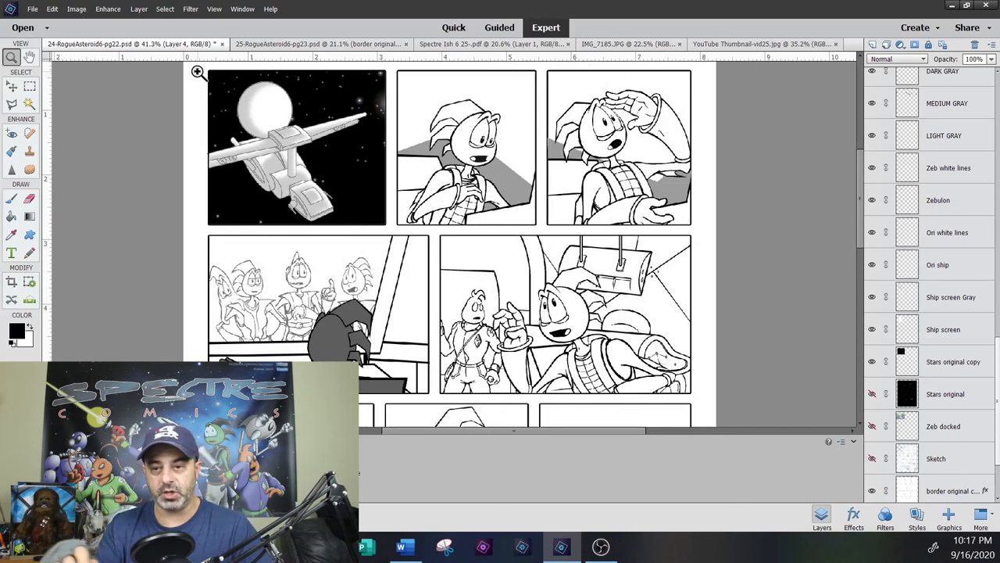
drag(200, 72, 688, 403)
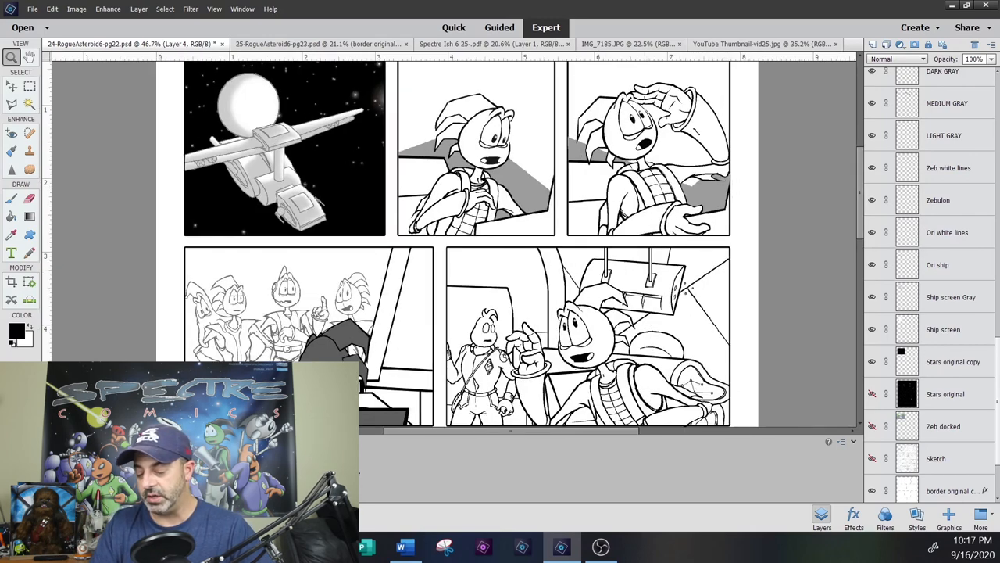
scroll(down, 3)
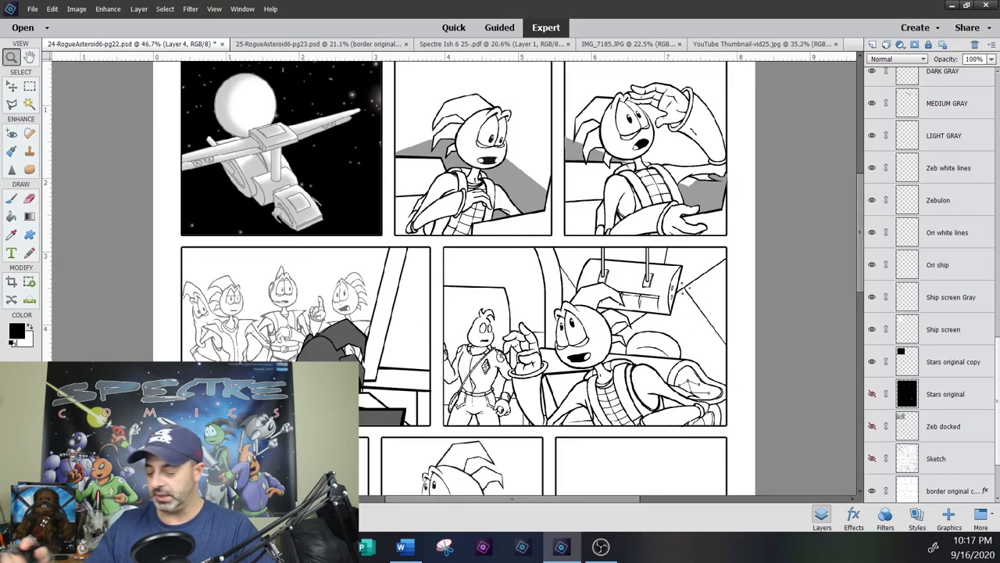